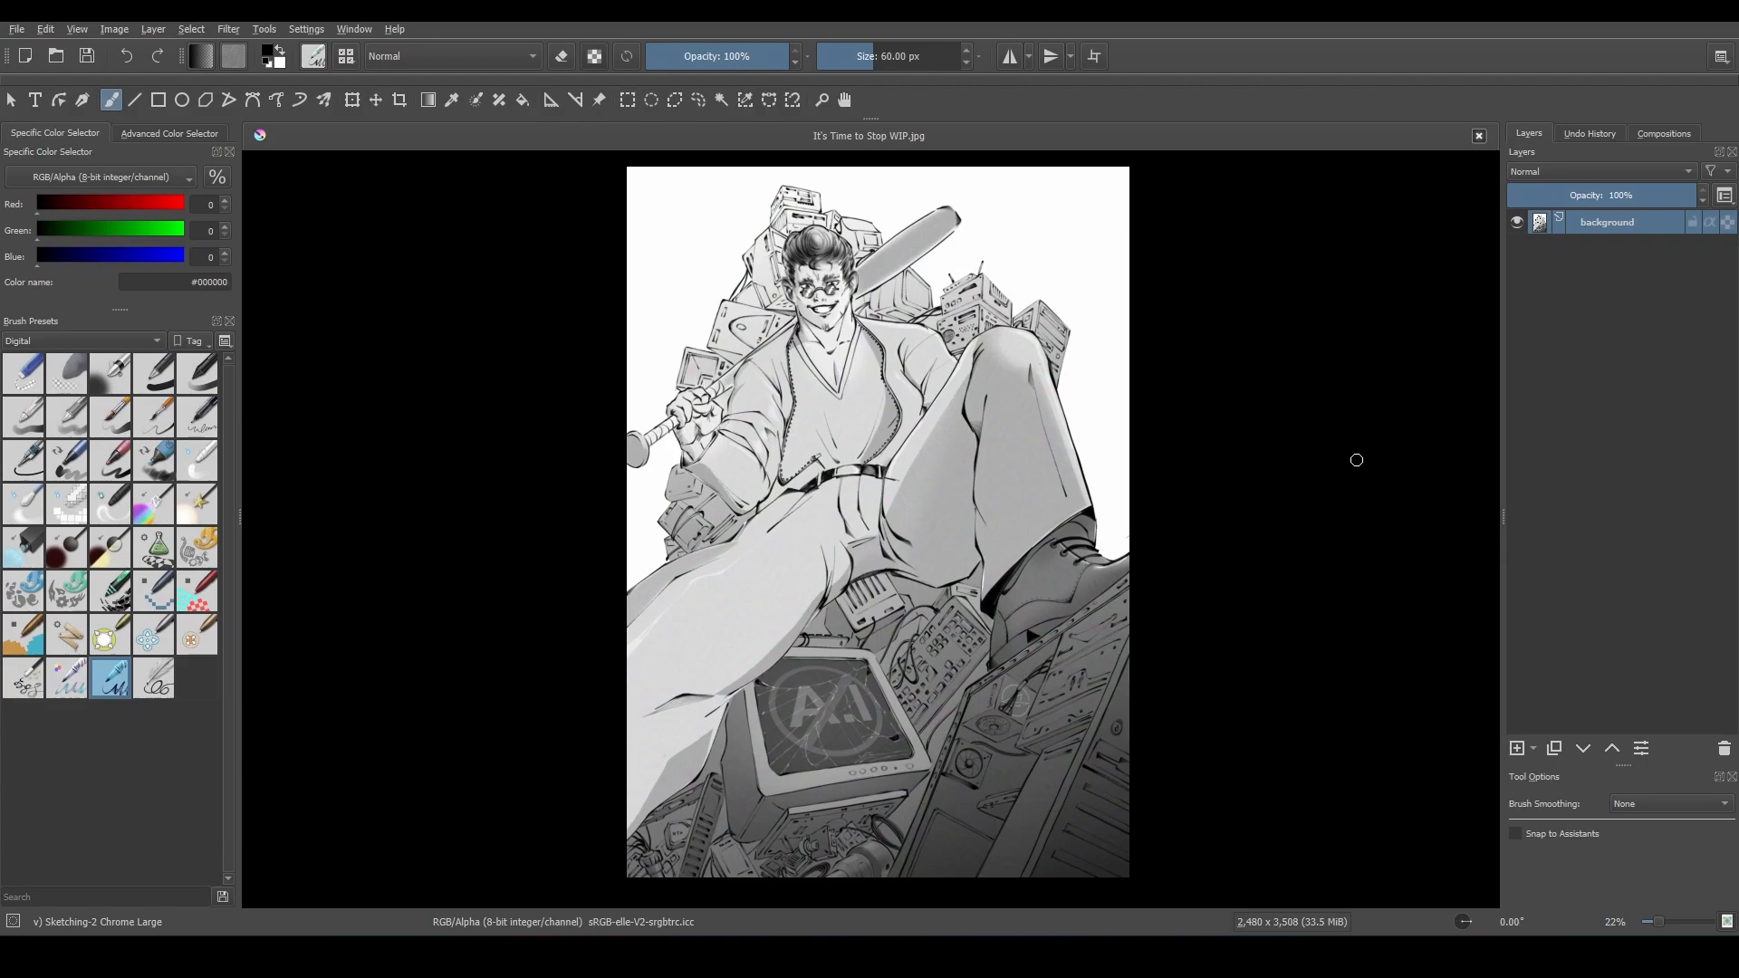
pyautogui.moveTo(1318, 446)
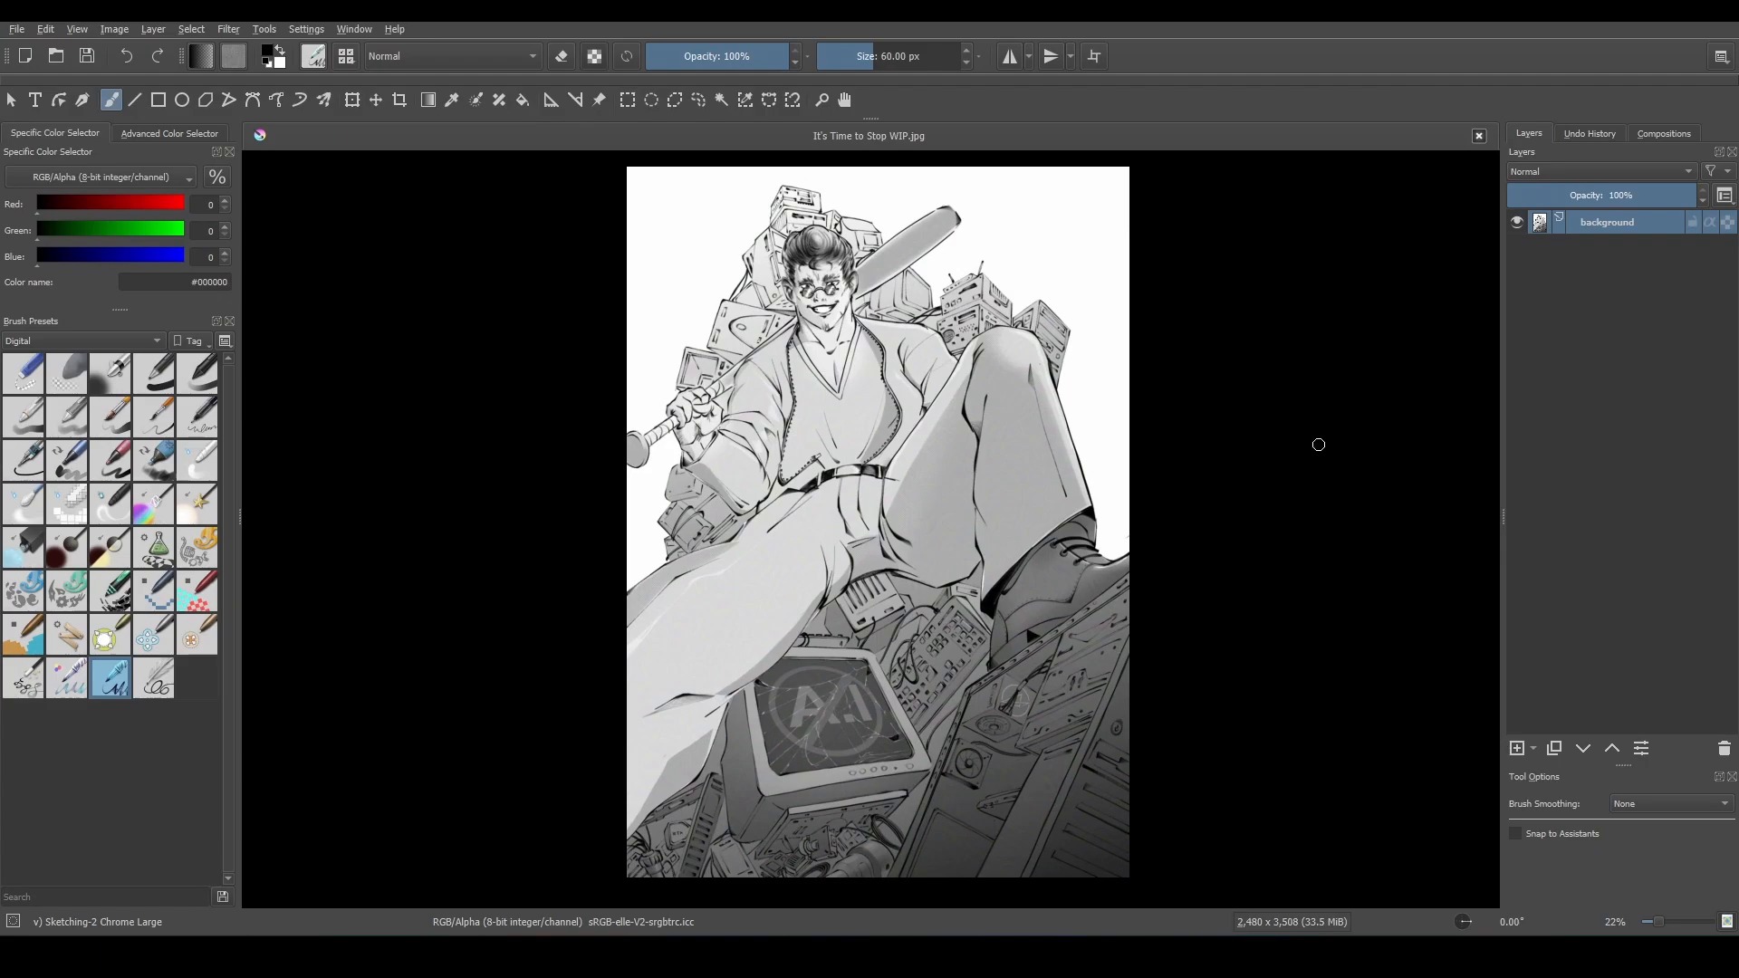
pyautogui.moveTo(1085, 389)
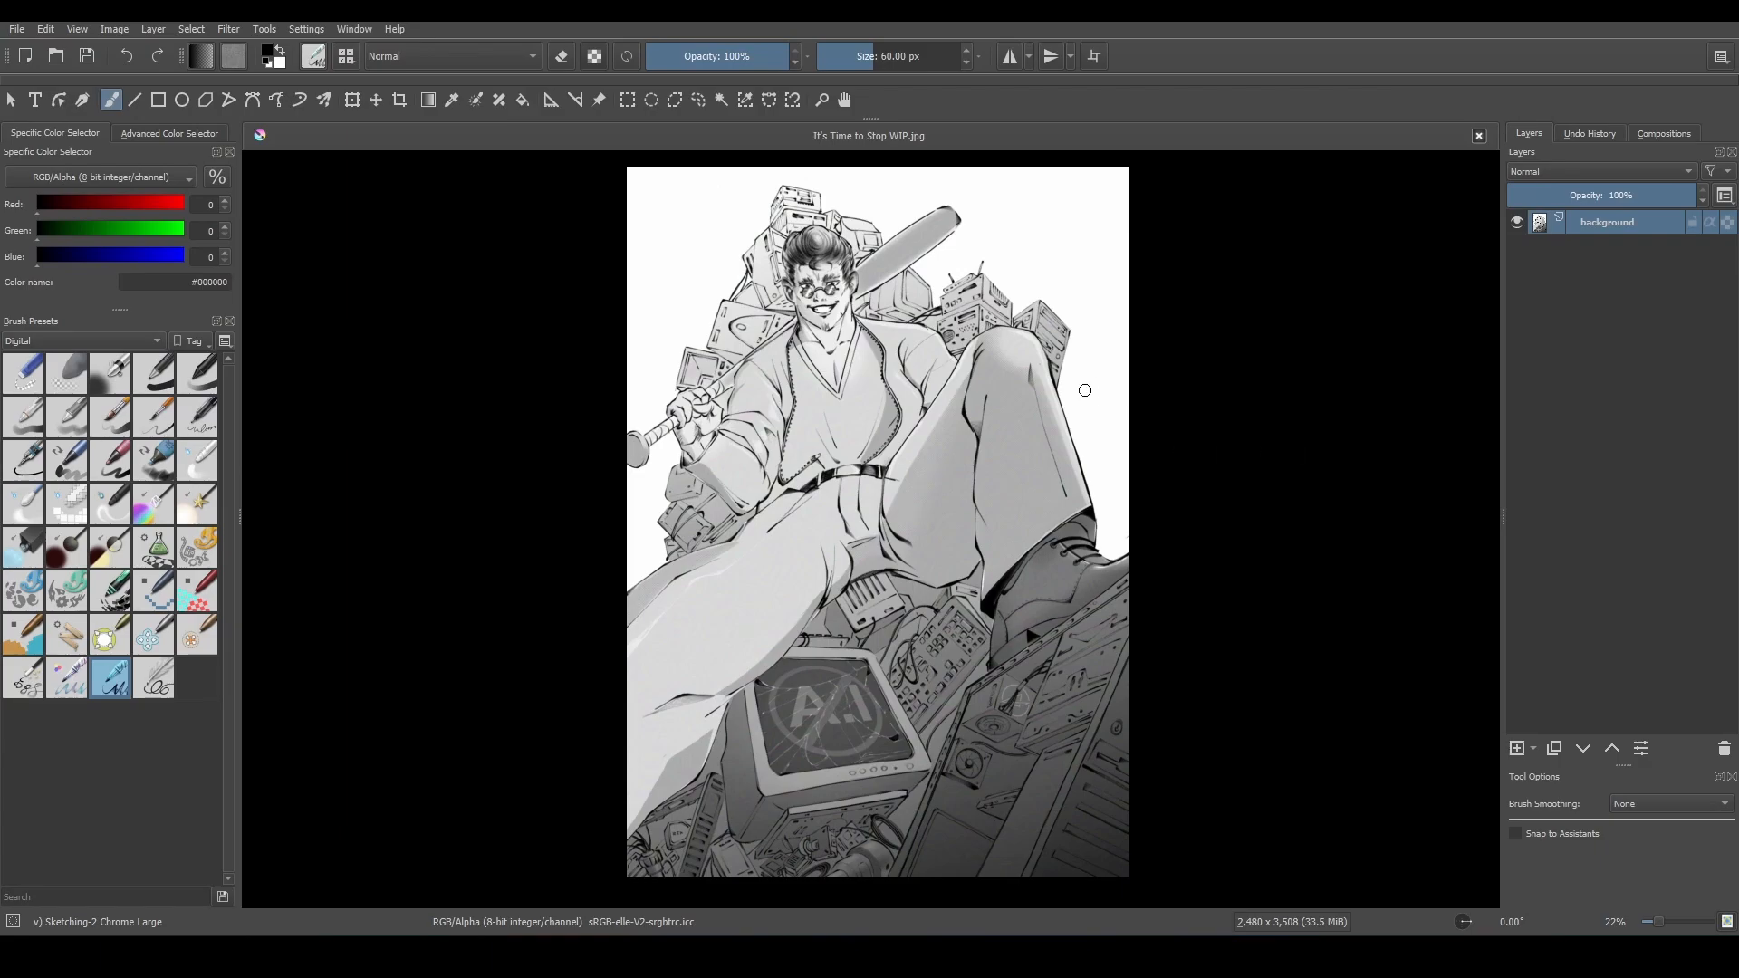
pyautogui.moveTo(114, 29)
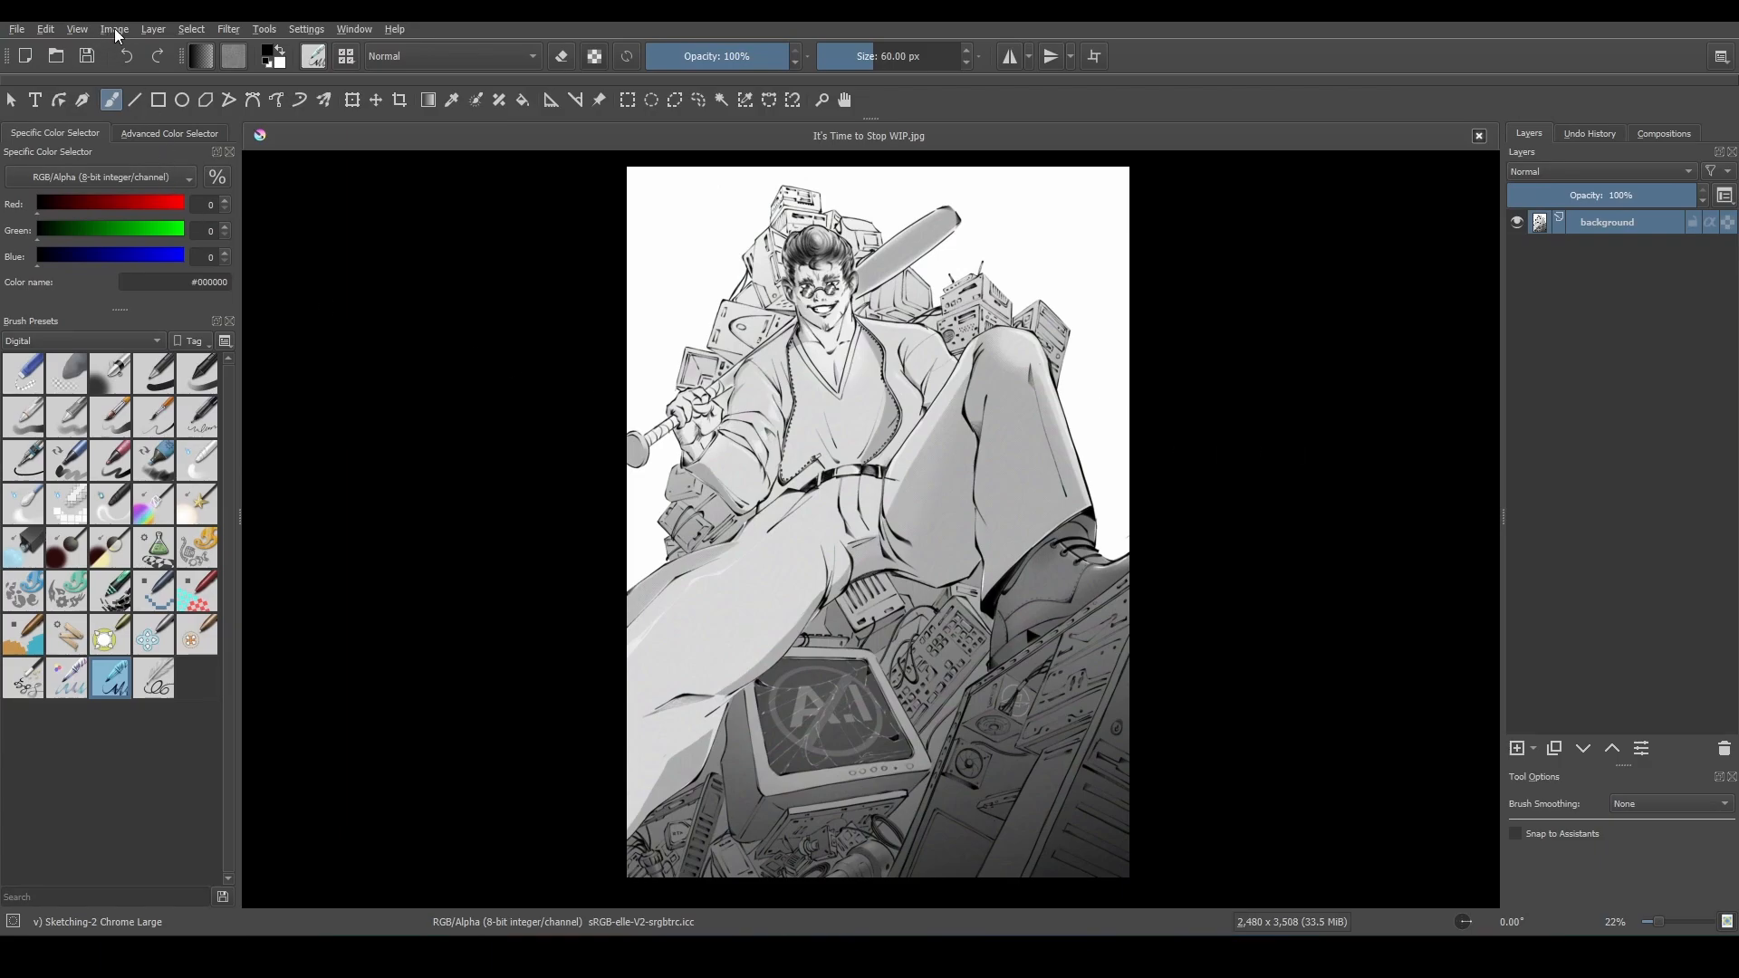
# Bring up Image Split from the Image menu for the illustration.
pyautogui.click(115, 29)
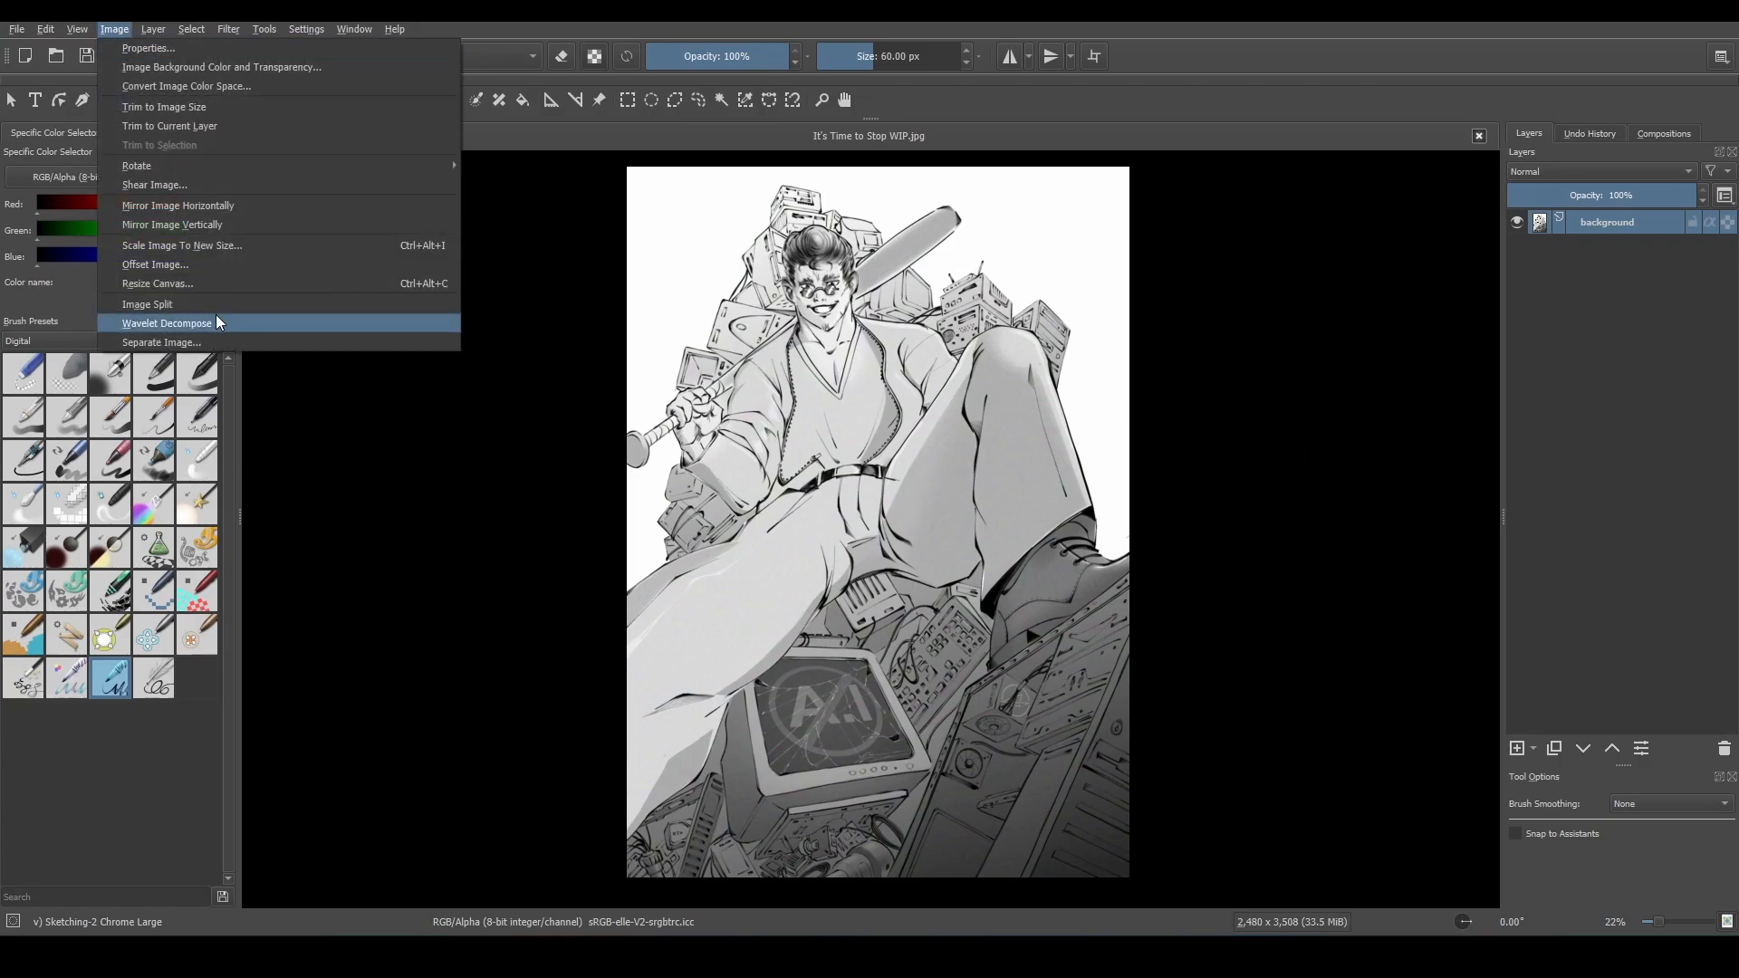
pyautogui.moveTo(147, 304)
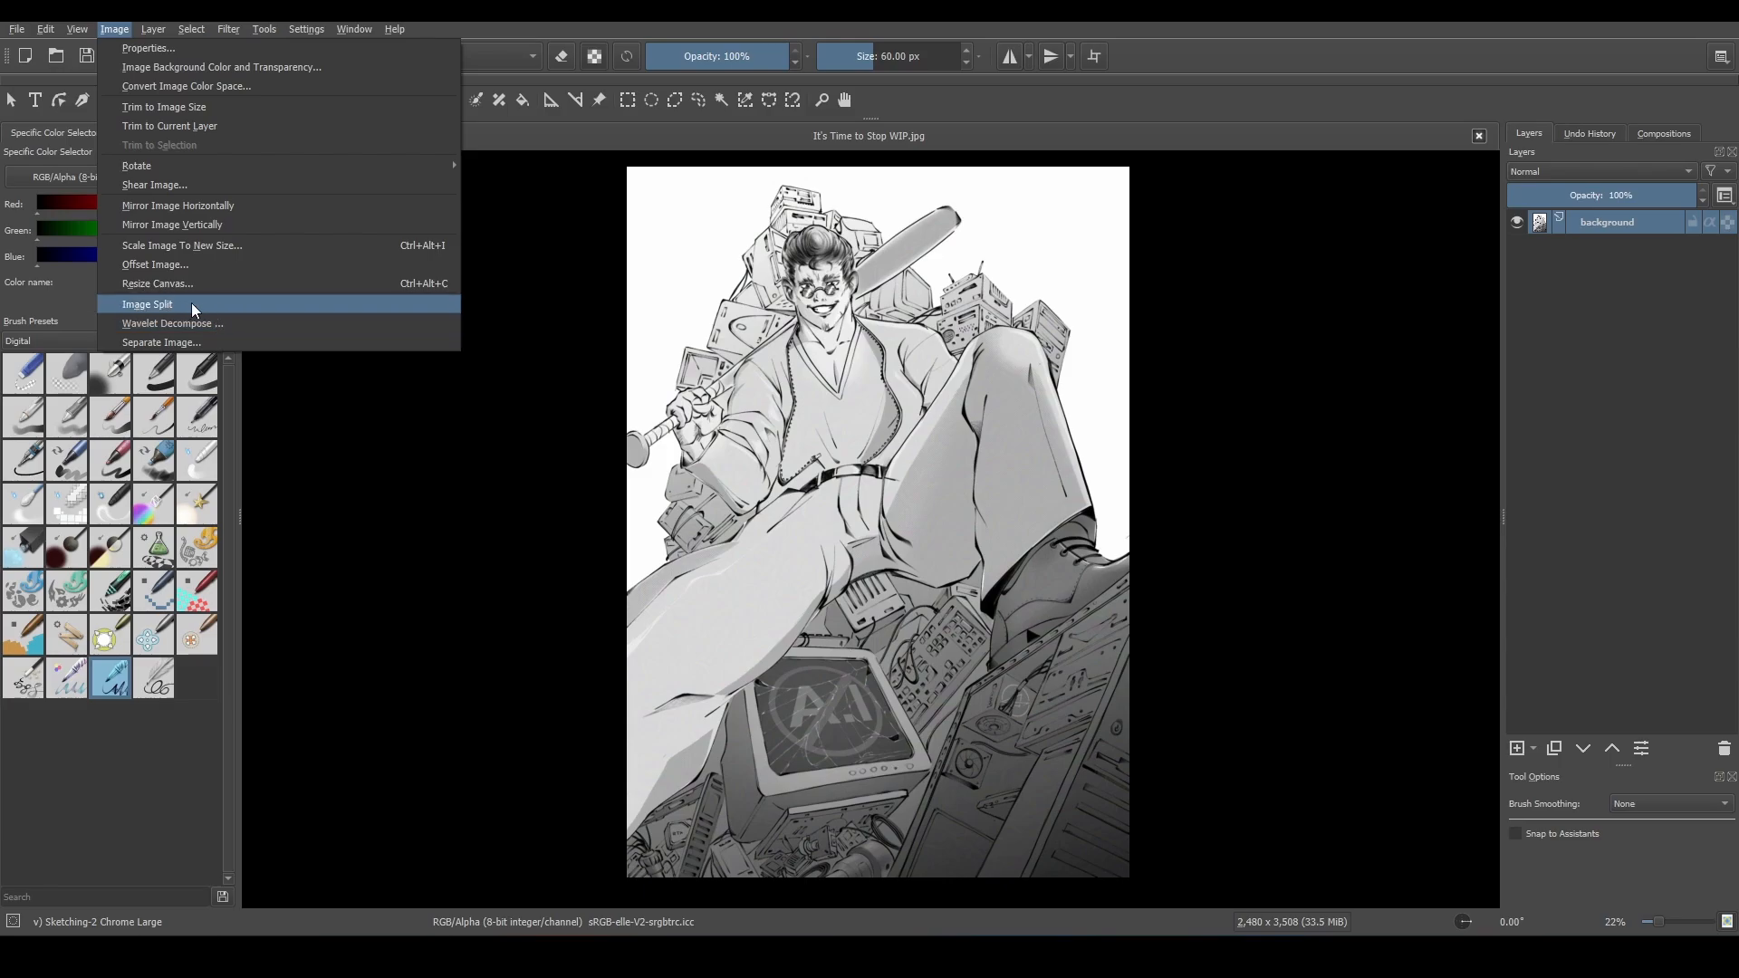
pyautogui.click(147, 304)
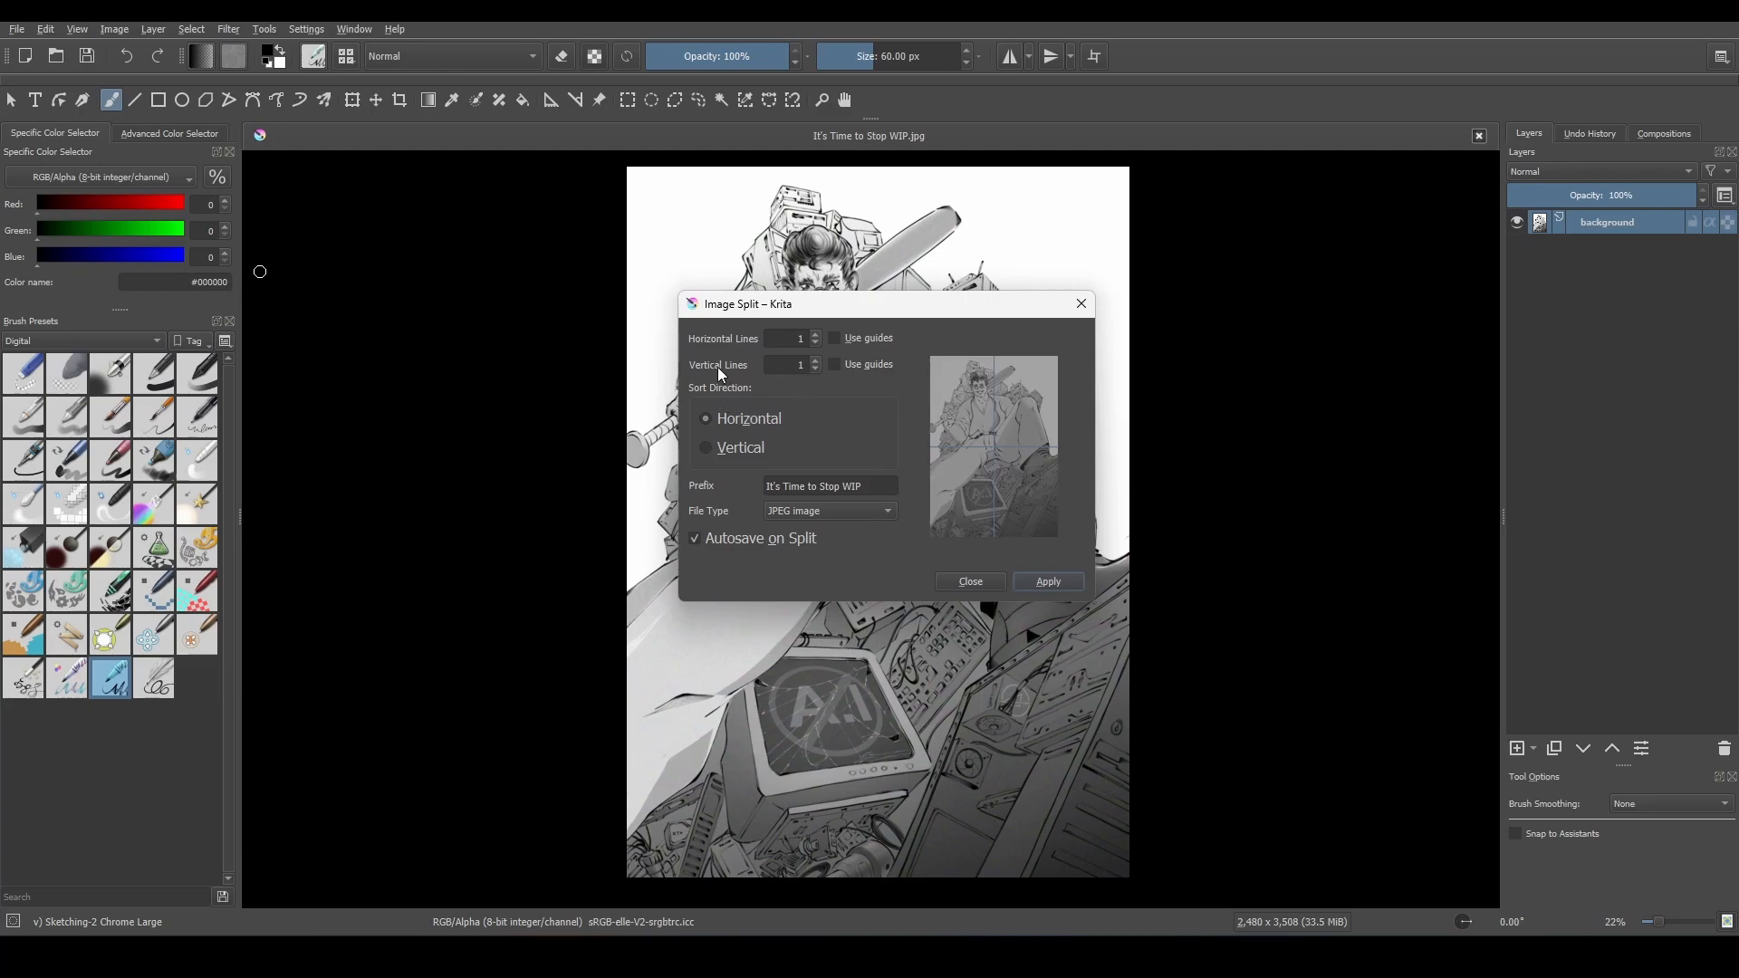
# Set 3 horizontal and 2 vertical split lines with JPEG output and the default file name prefix.
pyautogui.click(814, 361)
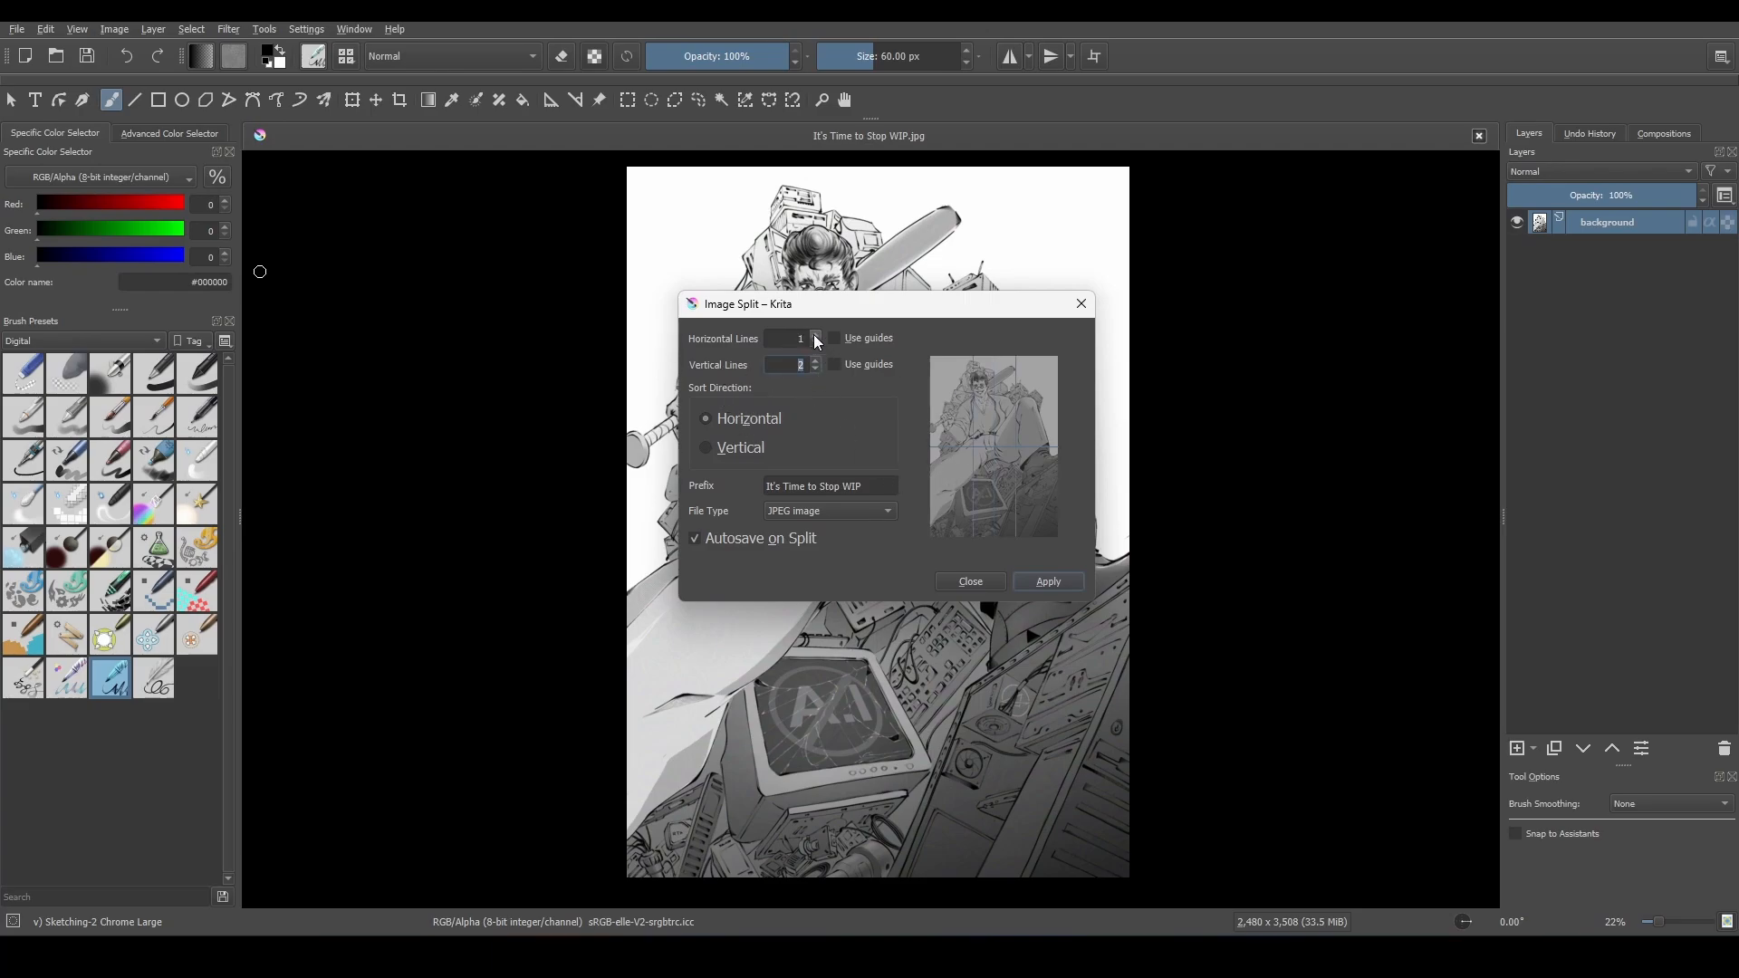
pyautogui.click(813, 335)
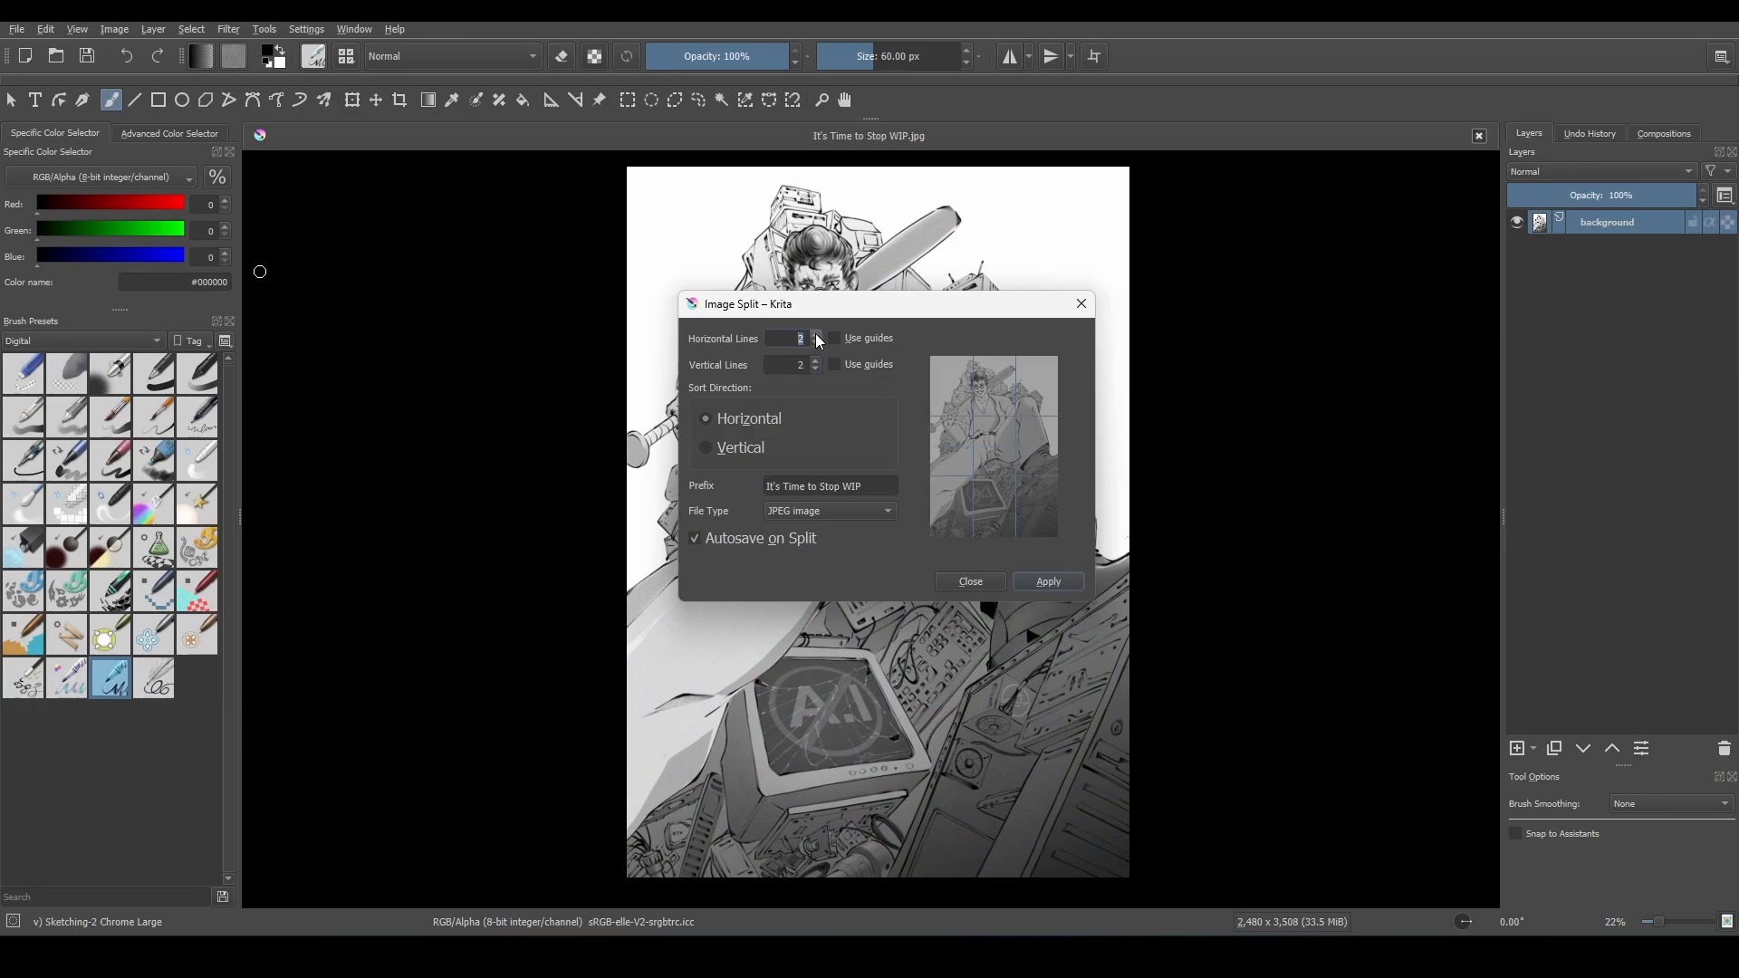
pyautogui.click(813, 335)
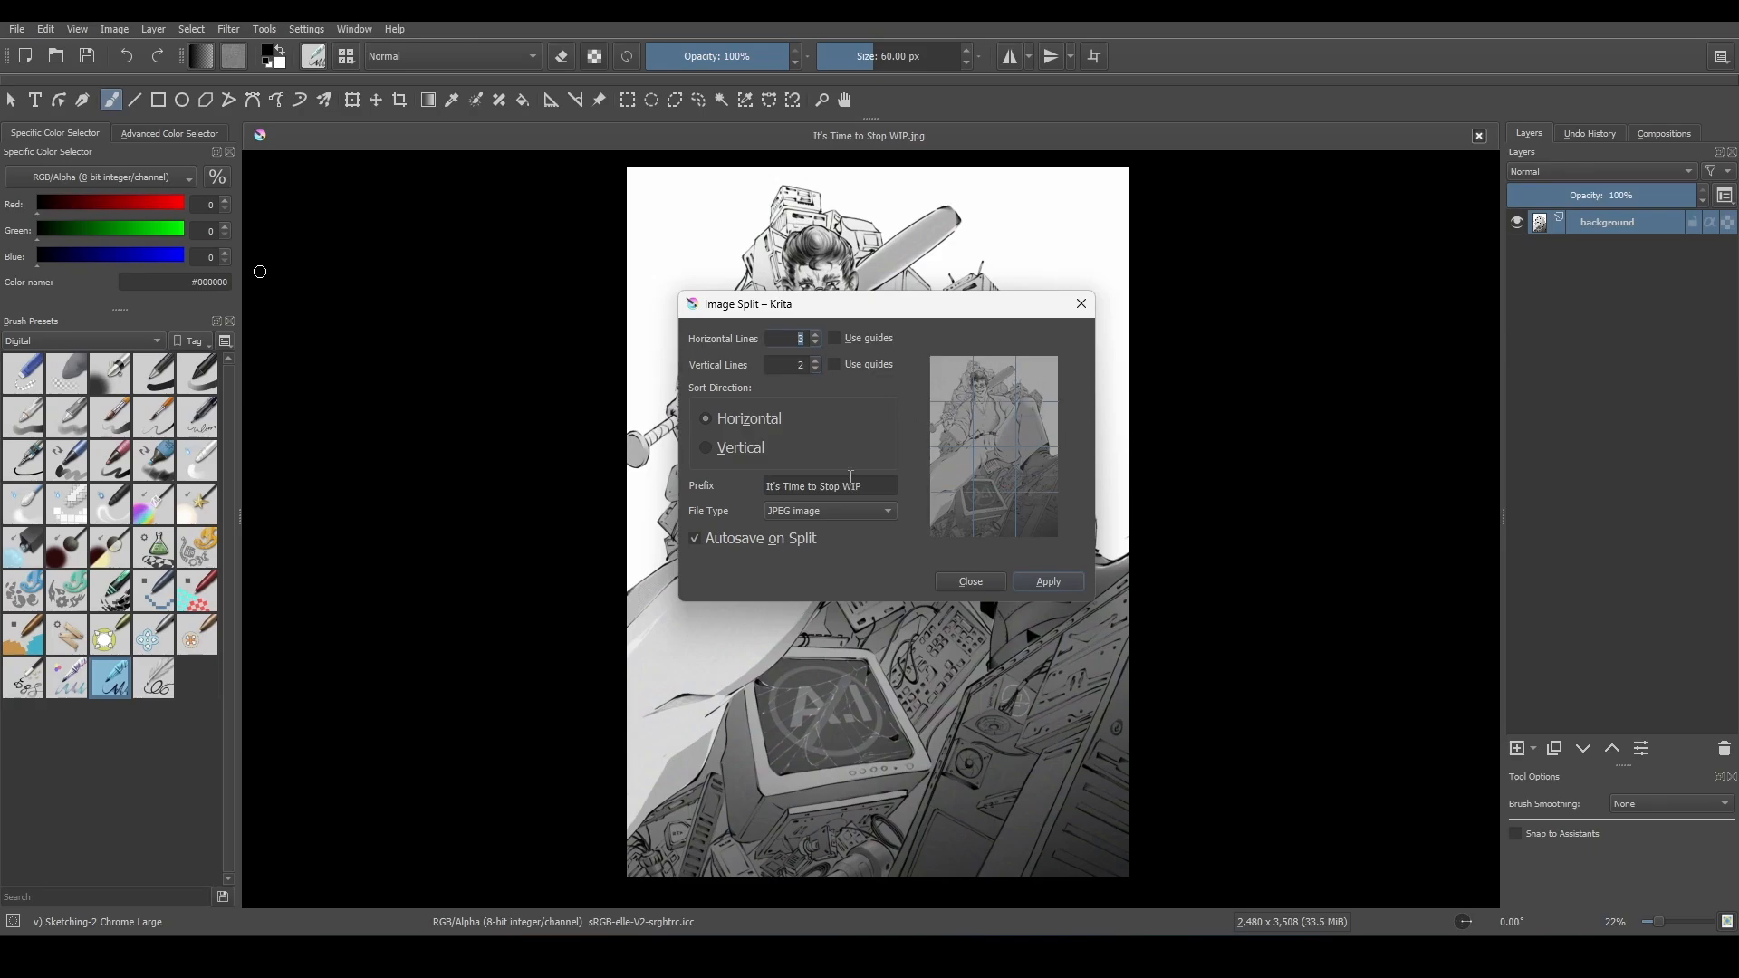
pyautogui.click(828, 510)
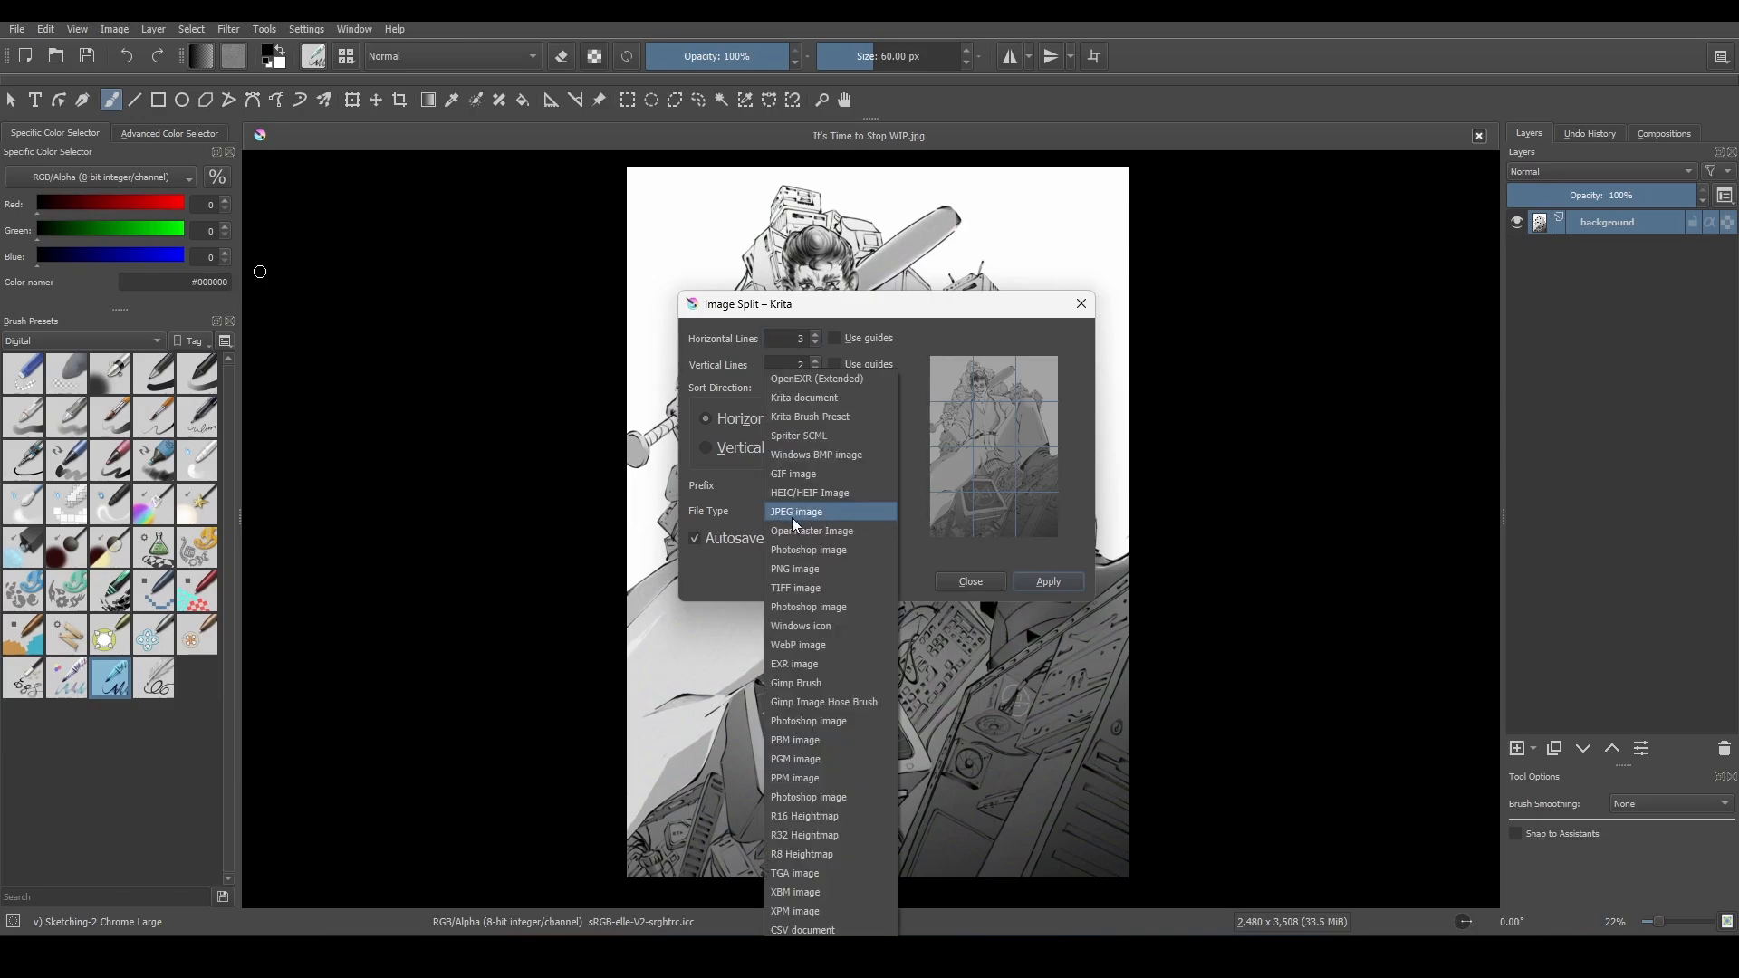
pyautogui.click(795, 511)
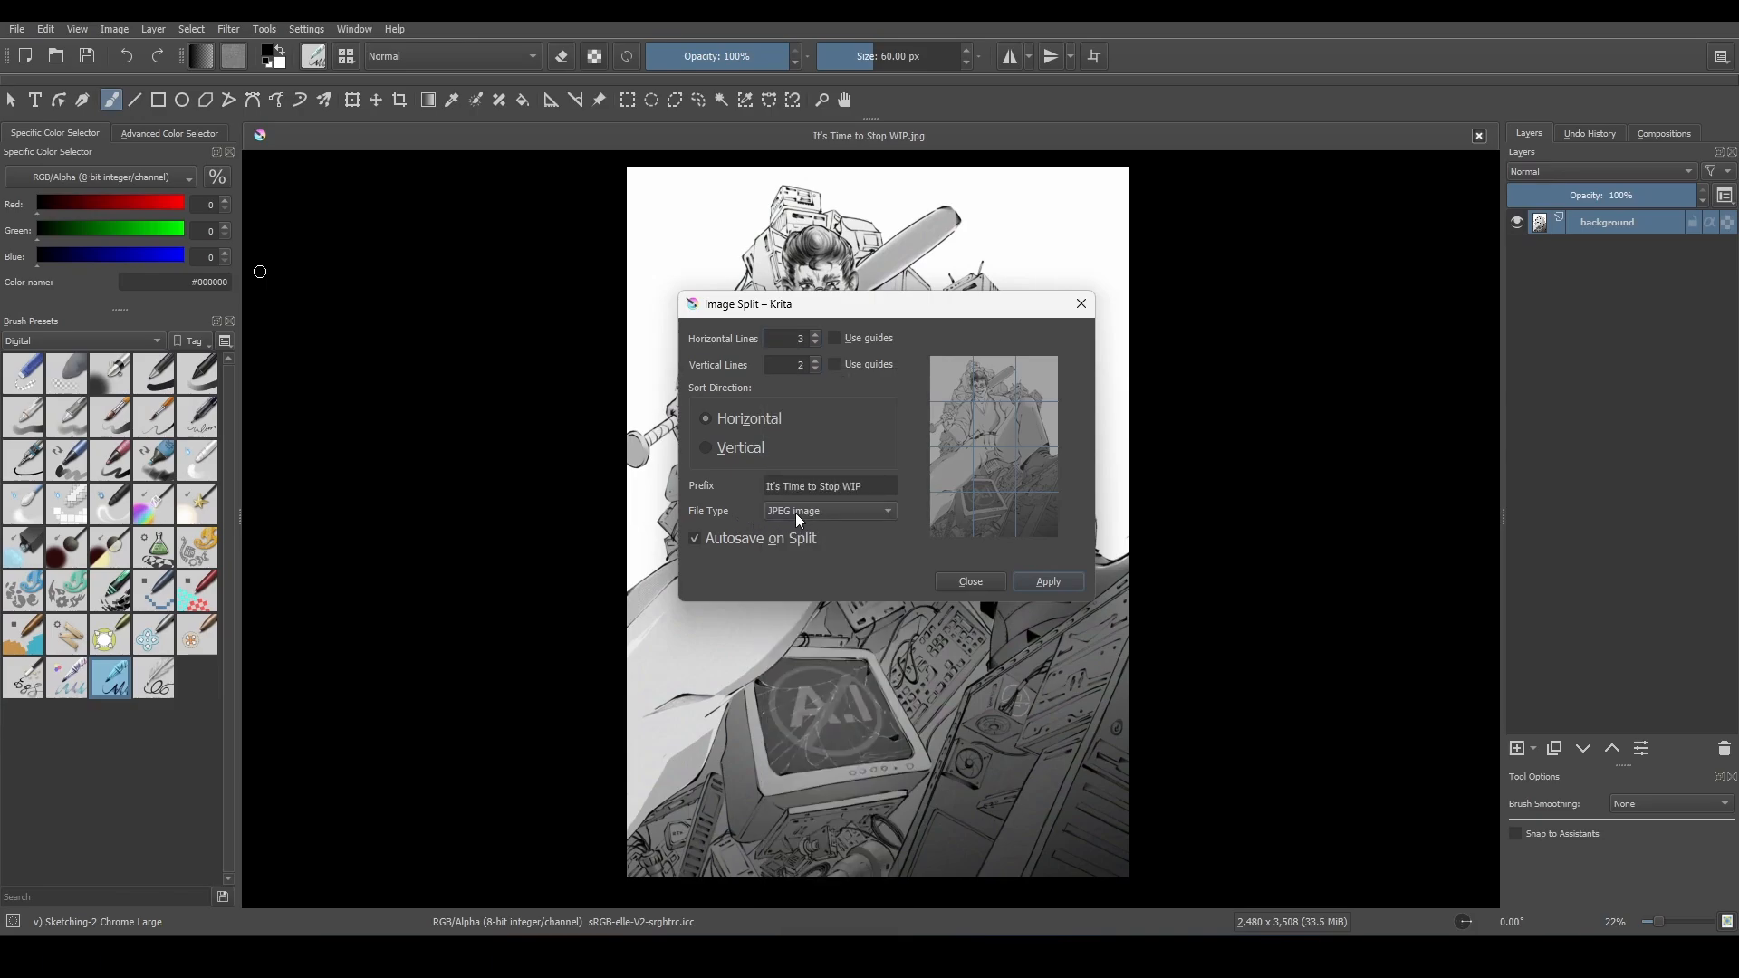
pyautogui.click(830, 511)
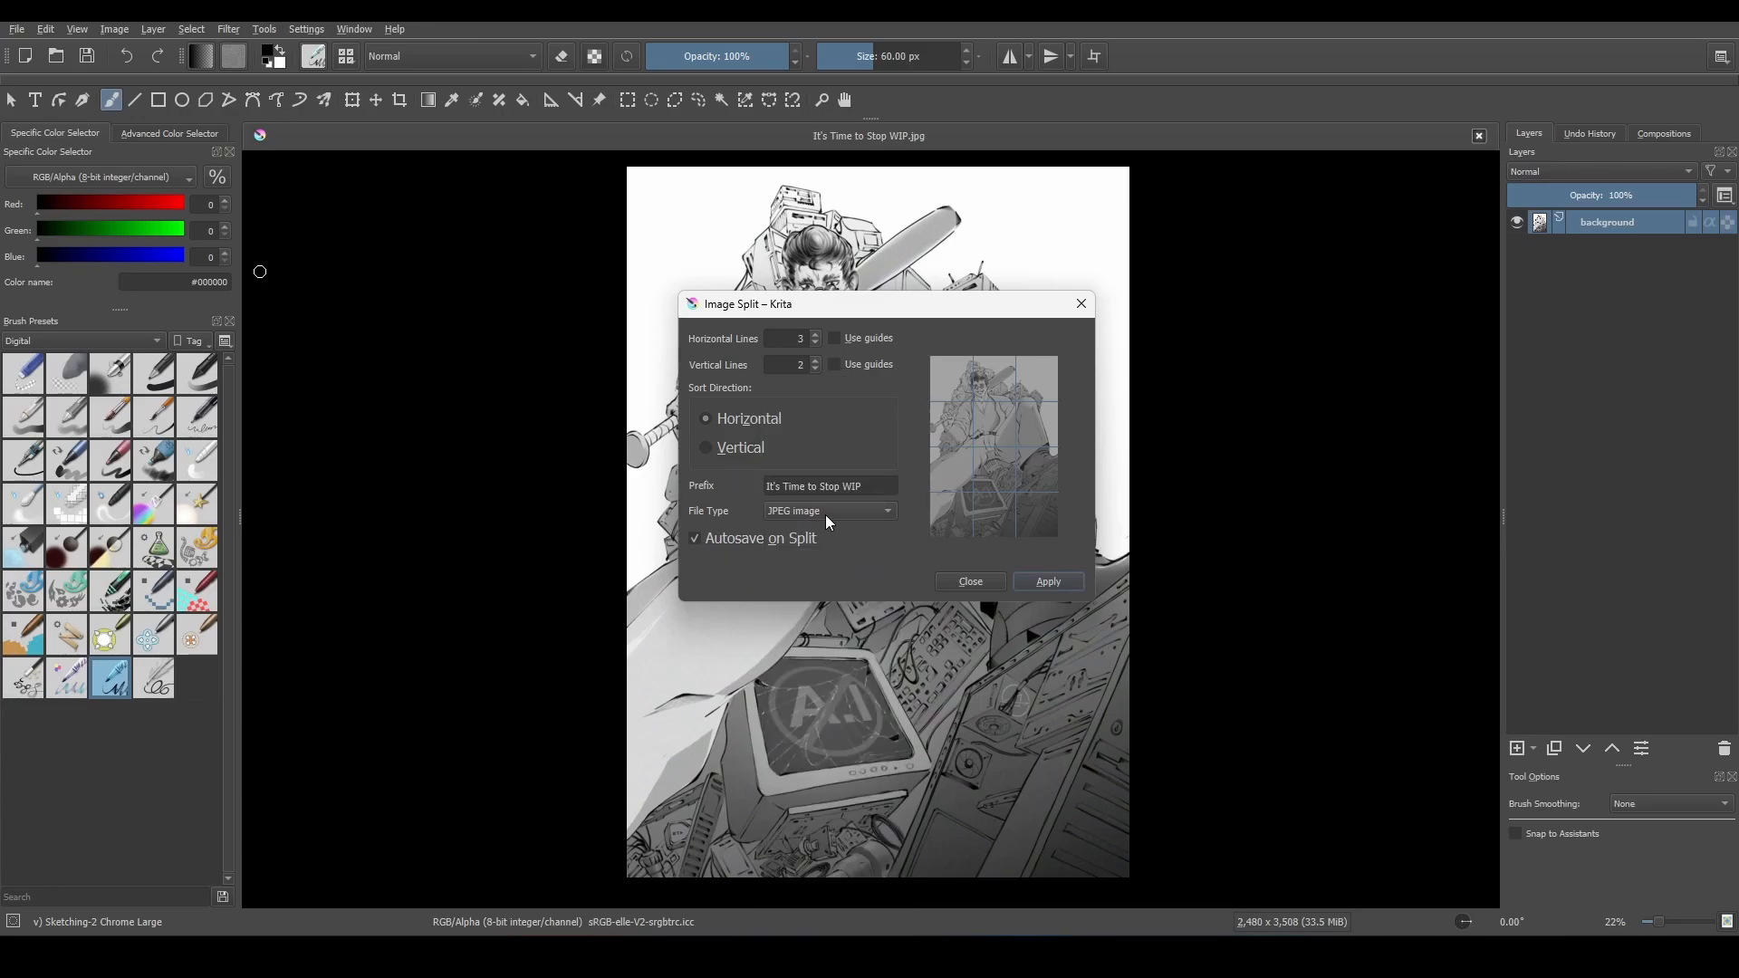
pyautogui.click(828, 486)
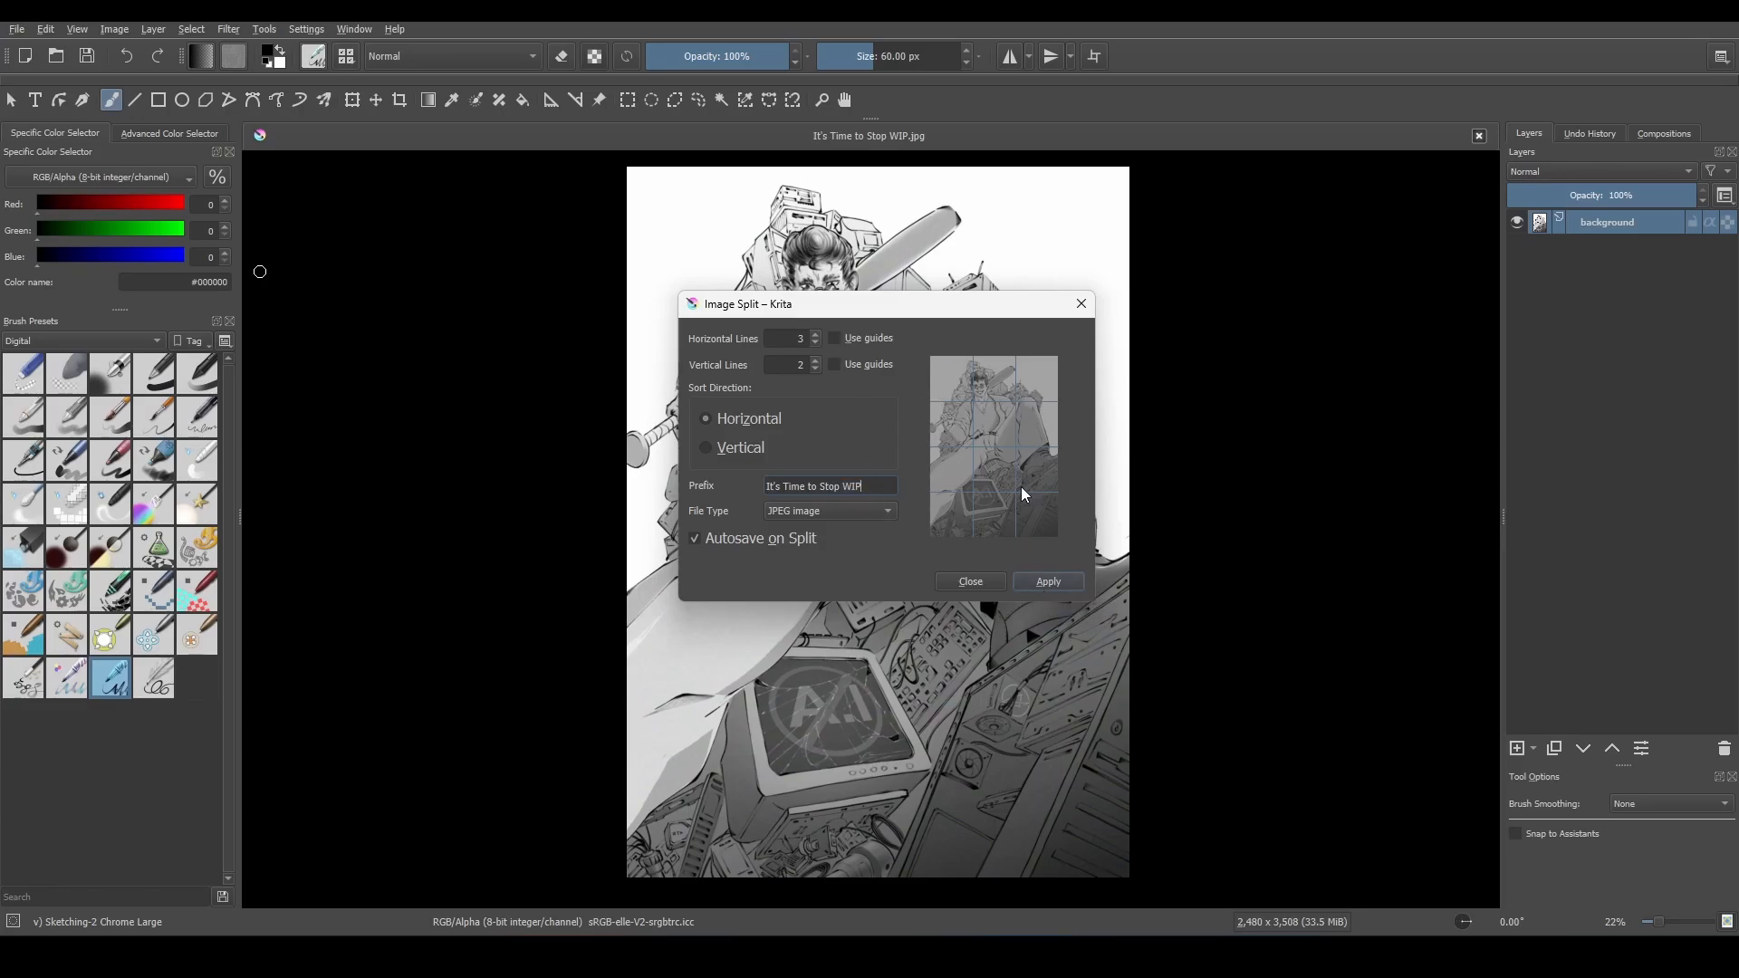
pyautogui.moveTo(1048, 581)
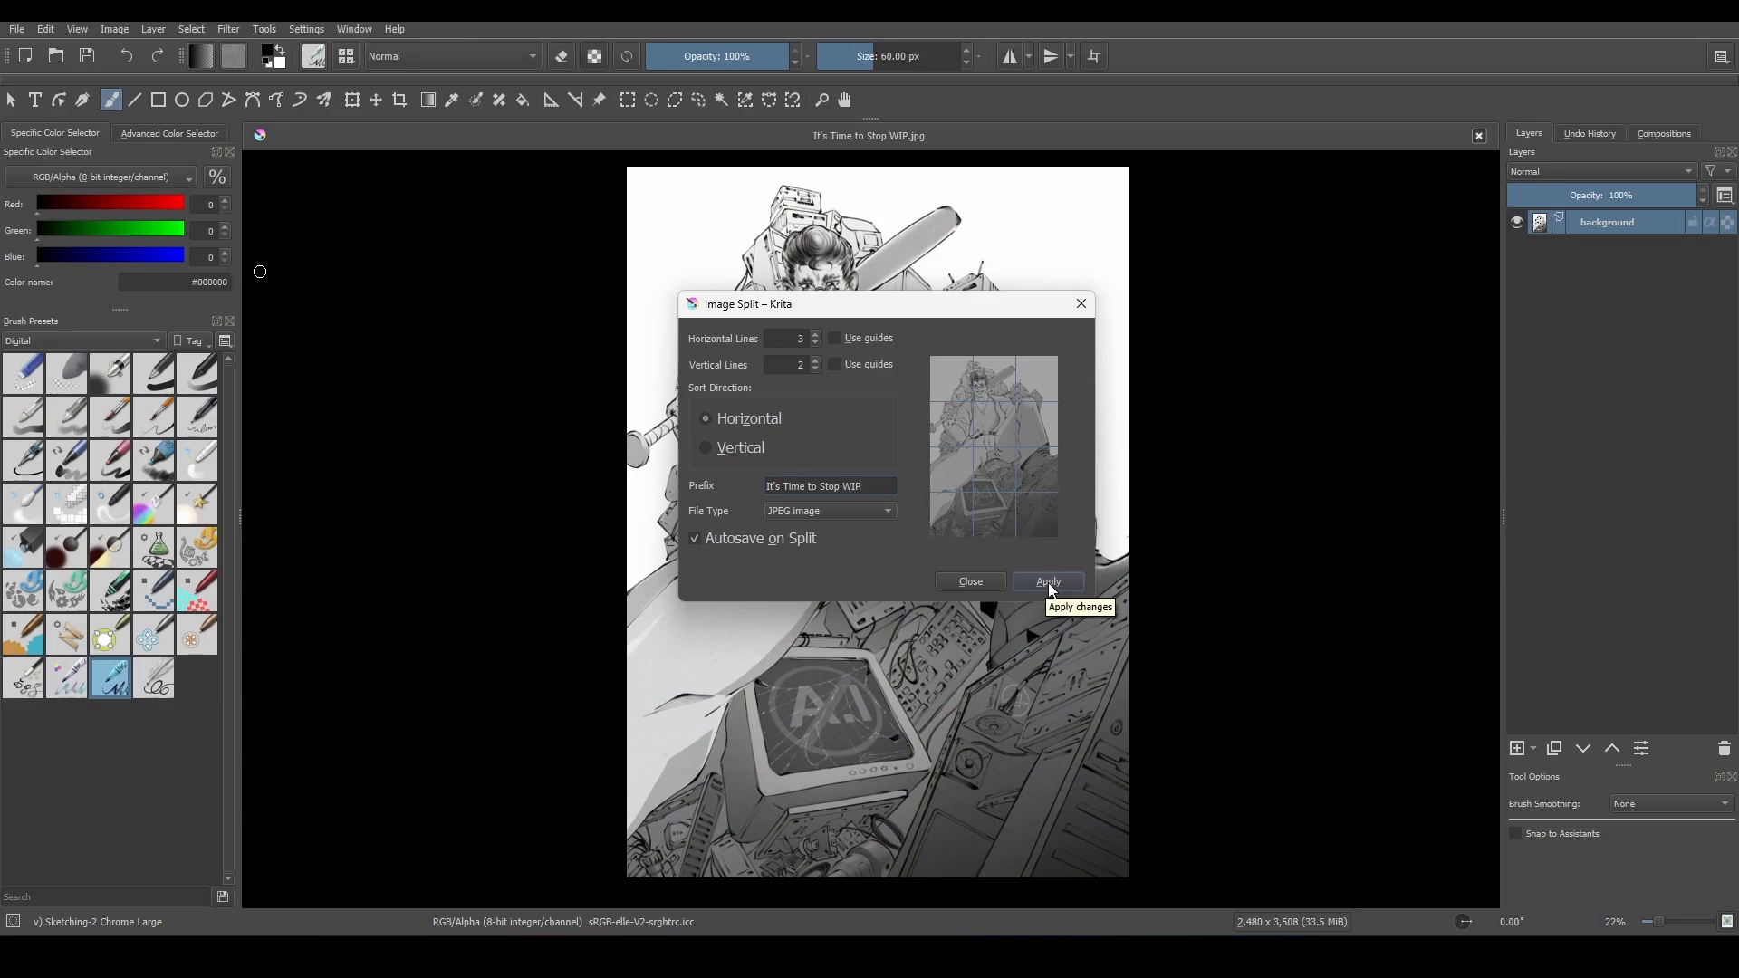
pyautogui.moveTo(967, 582)
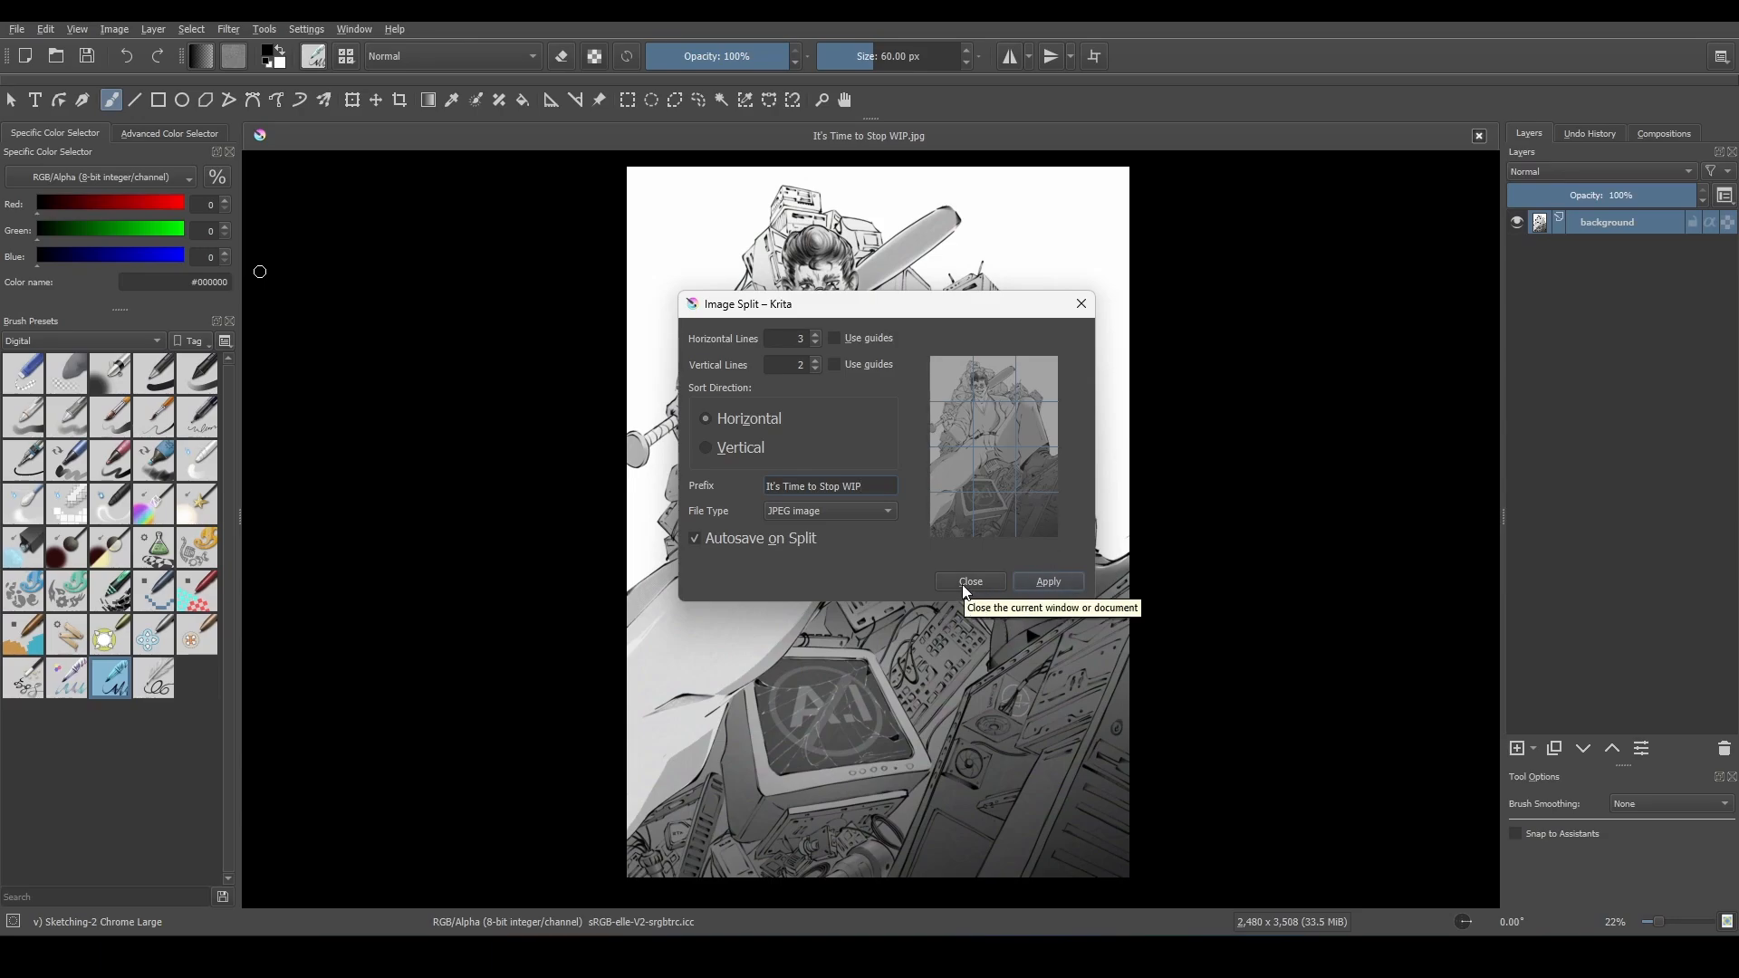
# Apply the split so the tiles are saved to the It's Time To Stop folder.
pyautogui.click(968, 580)
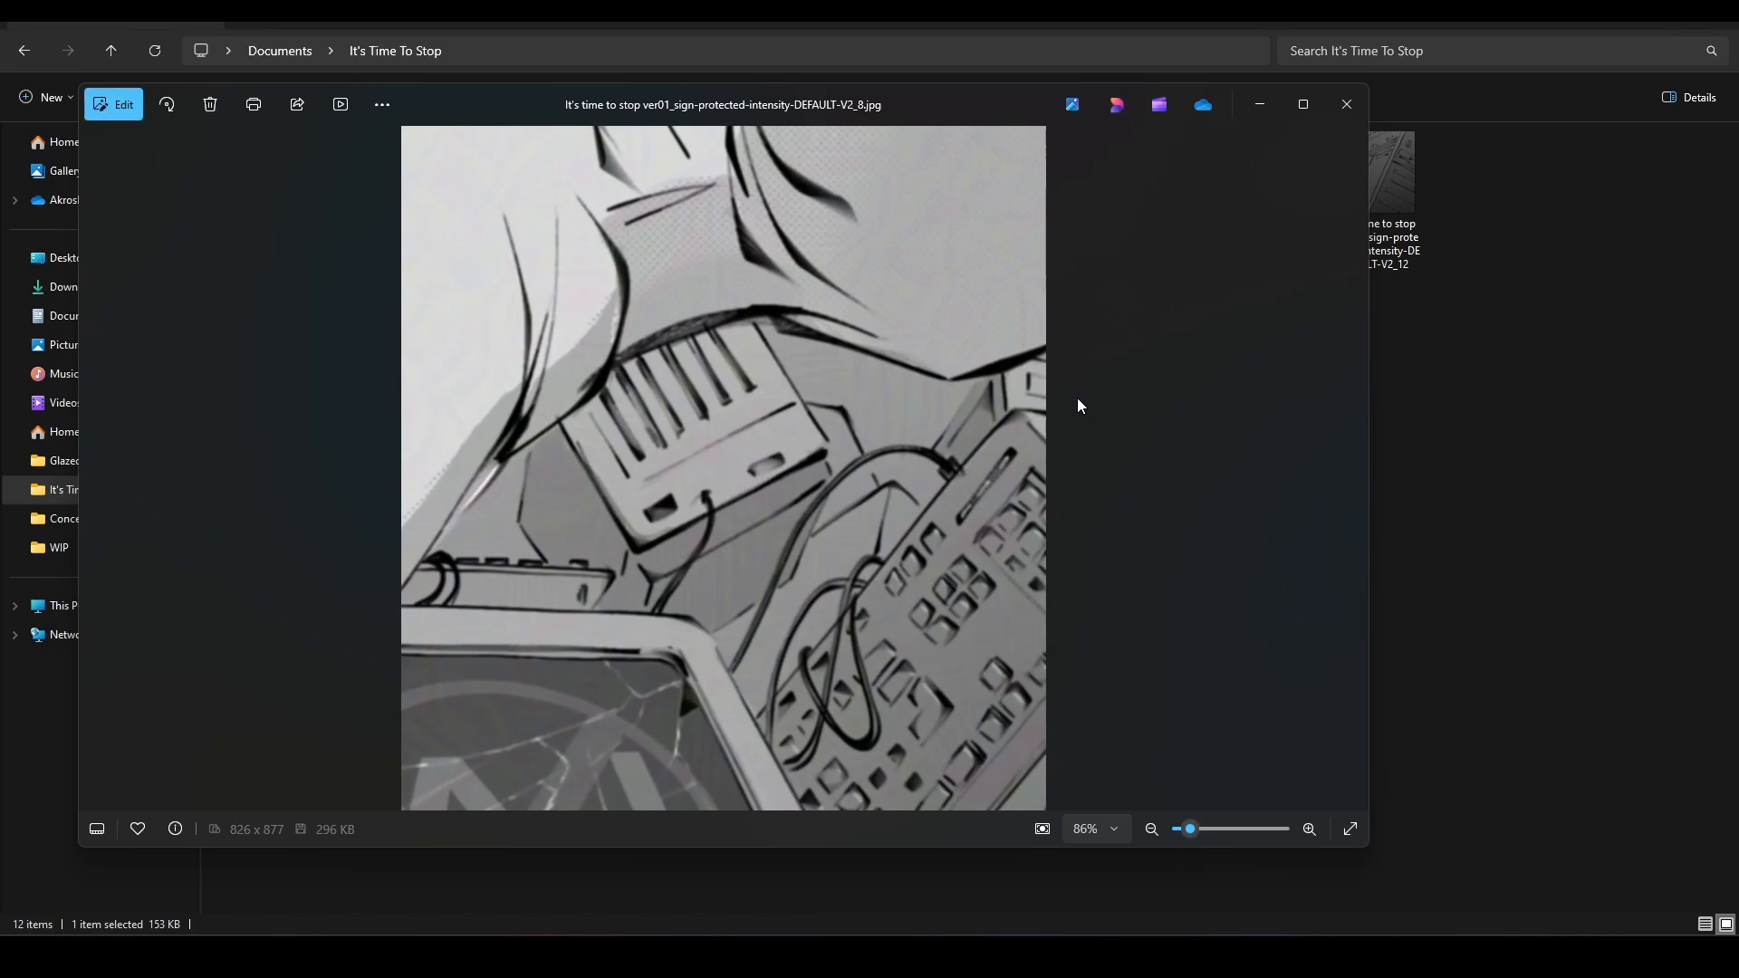
pyautogui.moveTo(1031, 897)
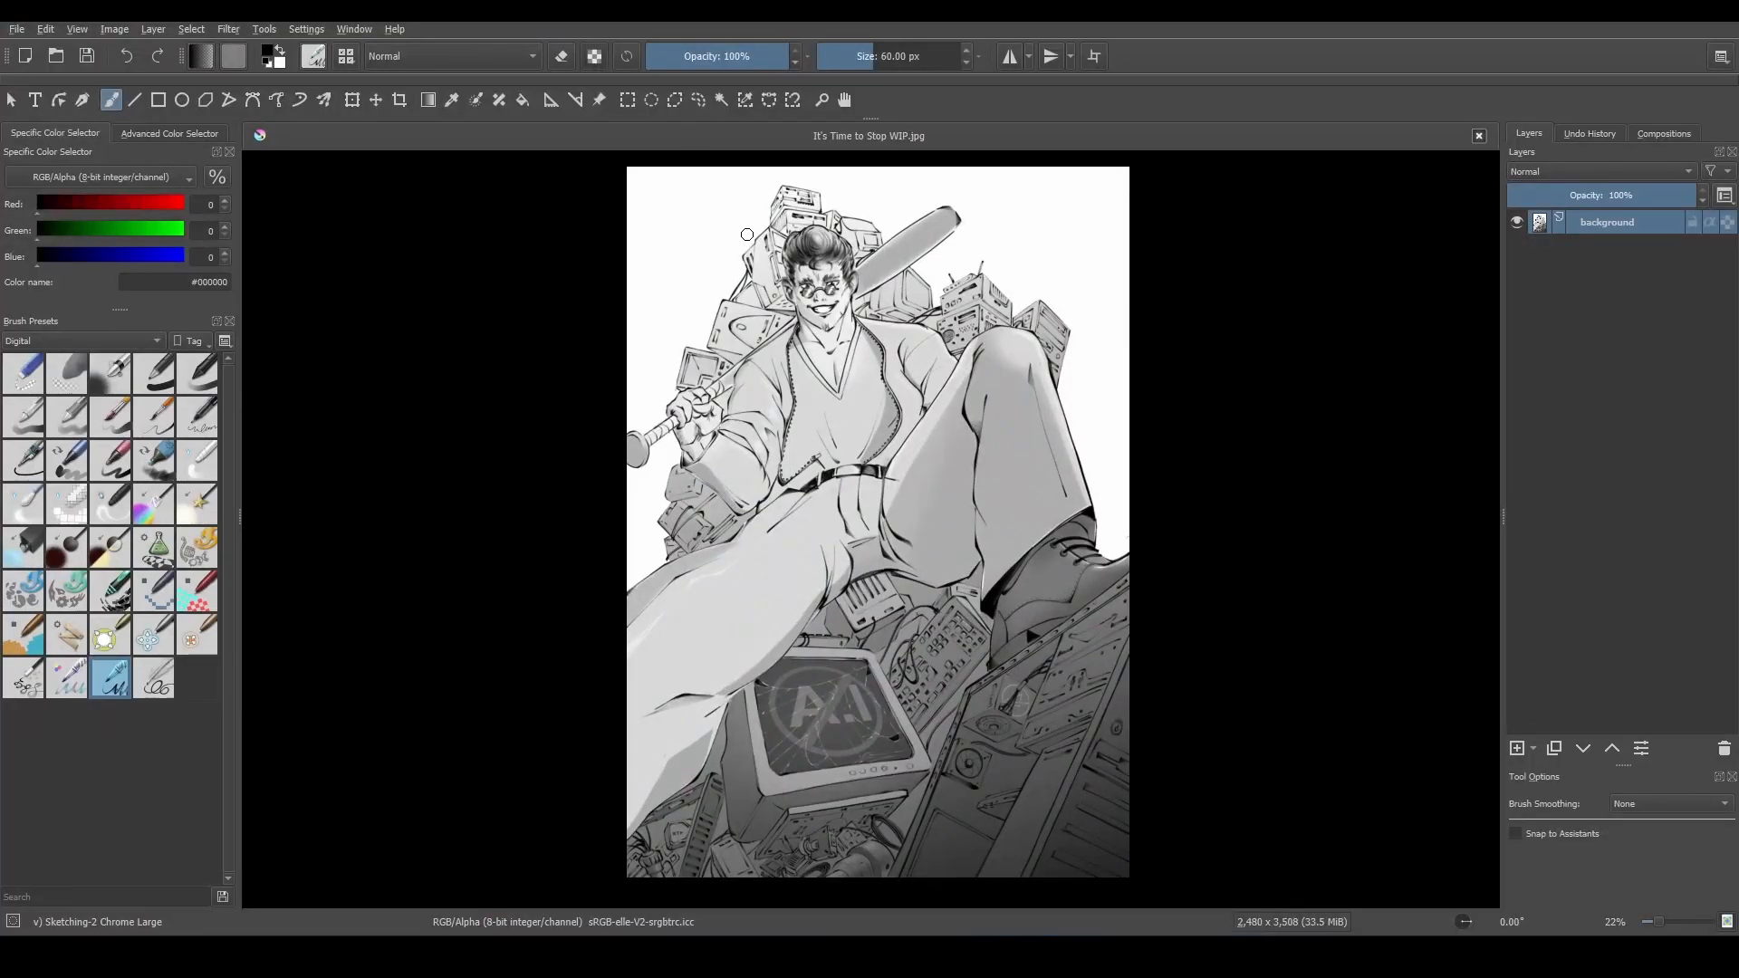
# Enable Show Rulers from the View menu so rulers frame the canvas.
pyautogui.click(114, 29)
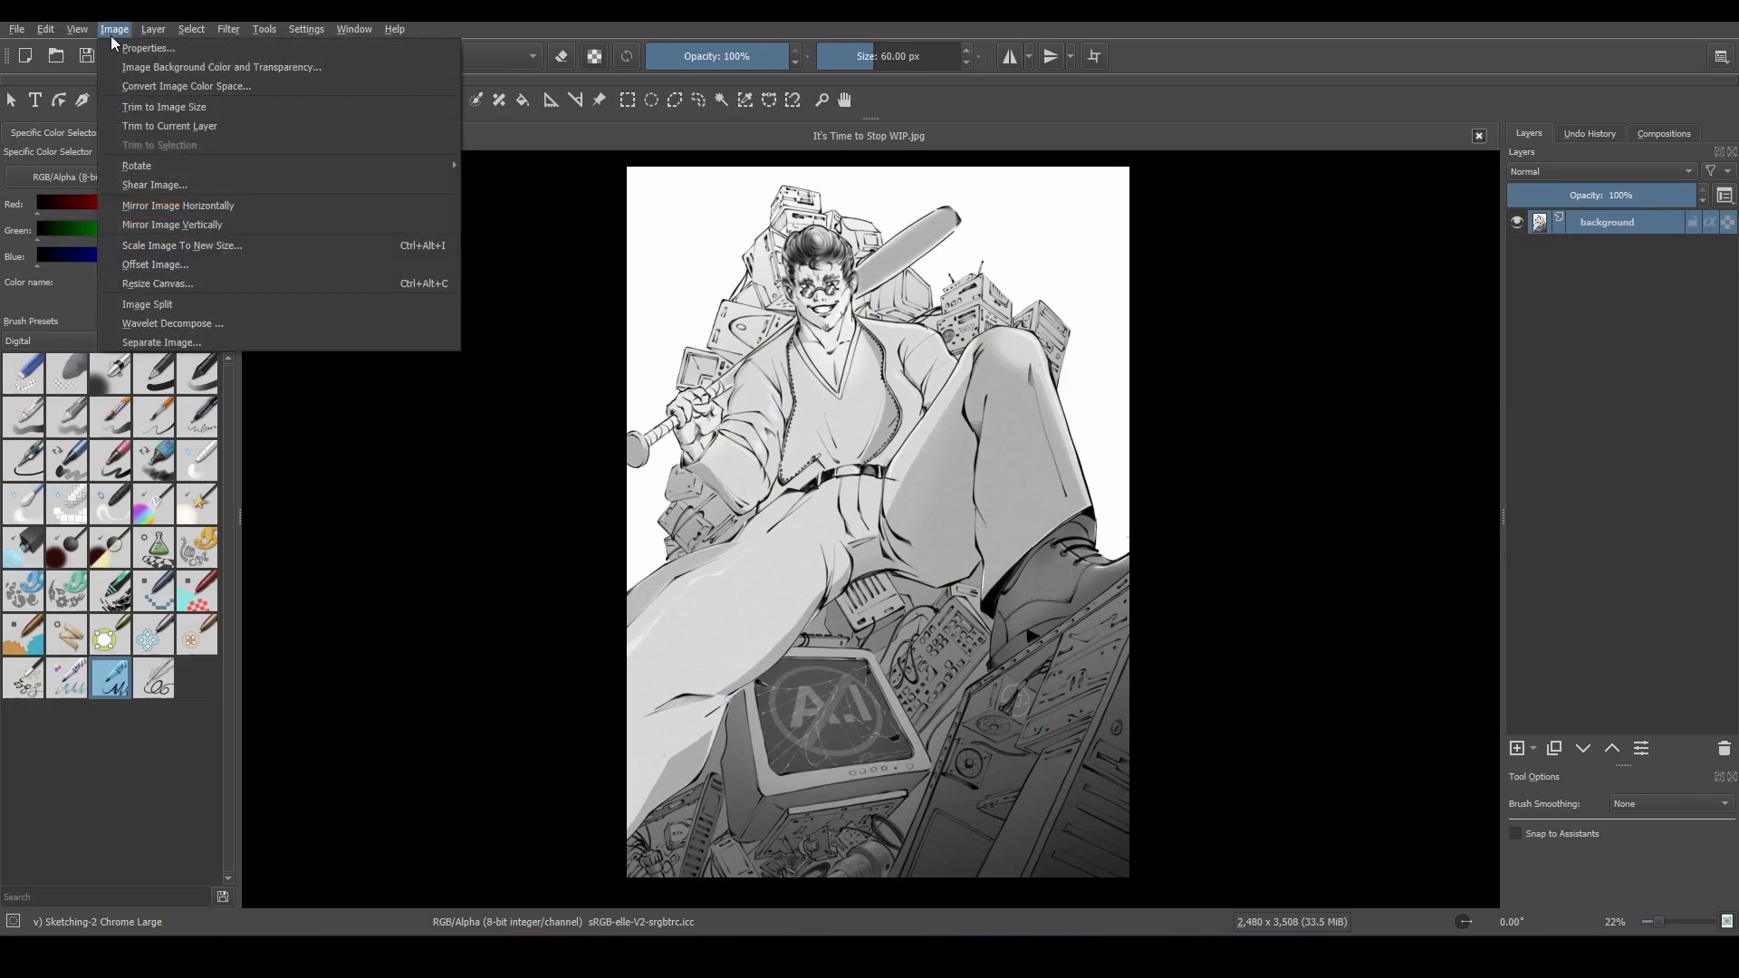
pyautogui.click(76, 29)
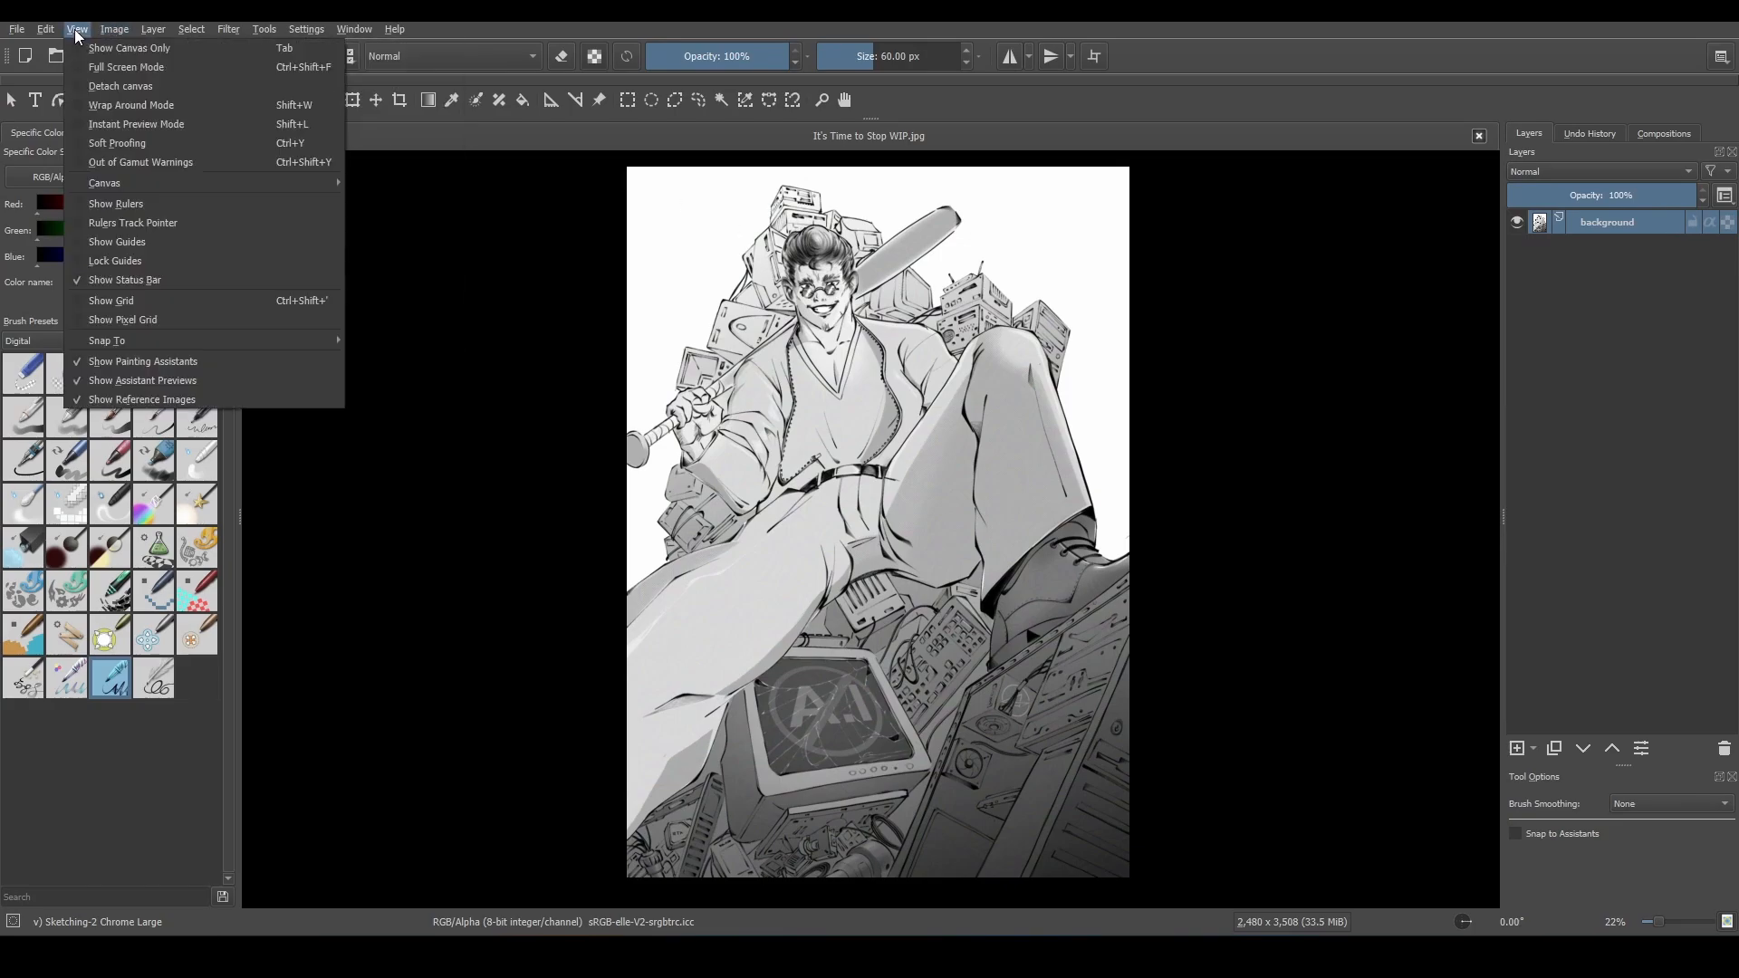
pyautogui.moveTo(116, 203)
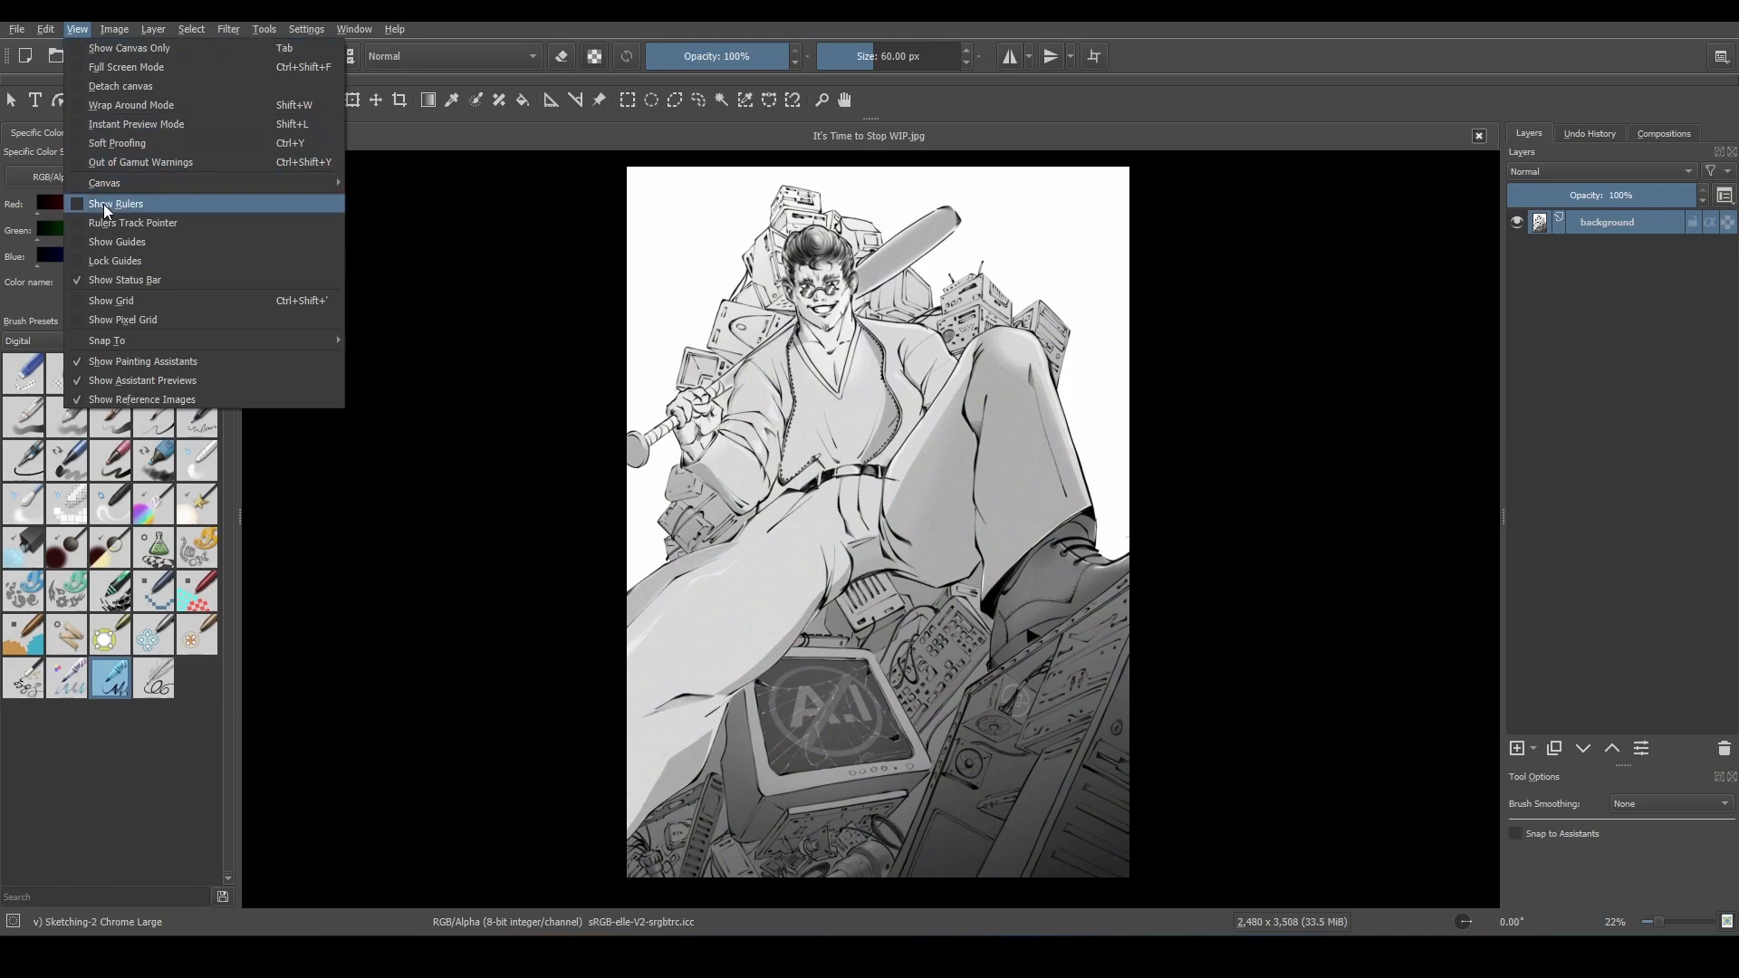
pyautogui.click(116, 203)
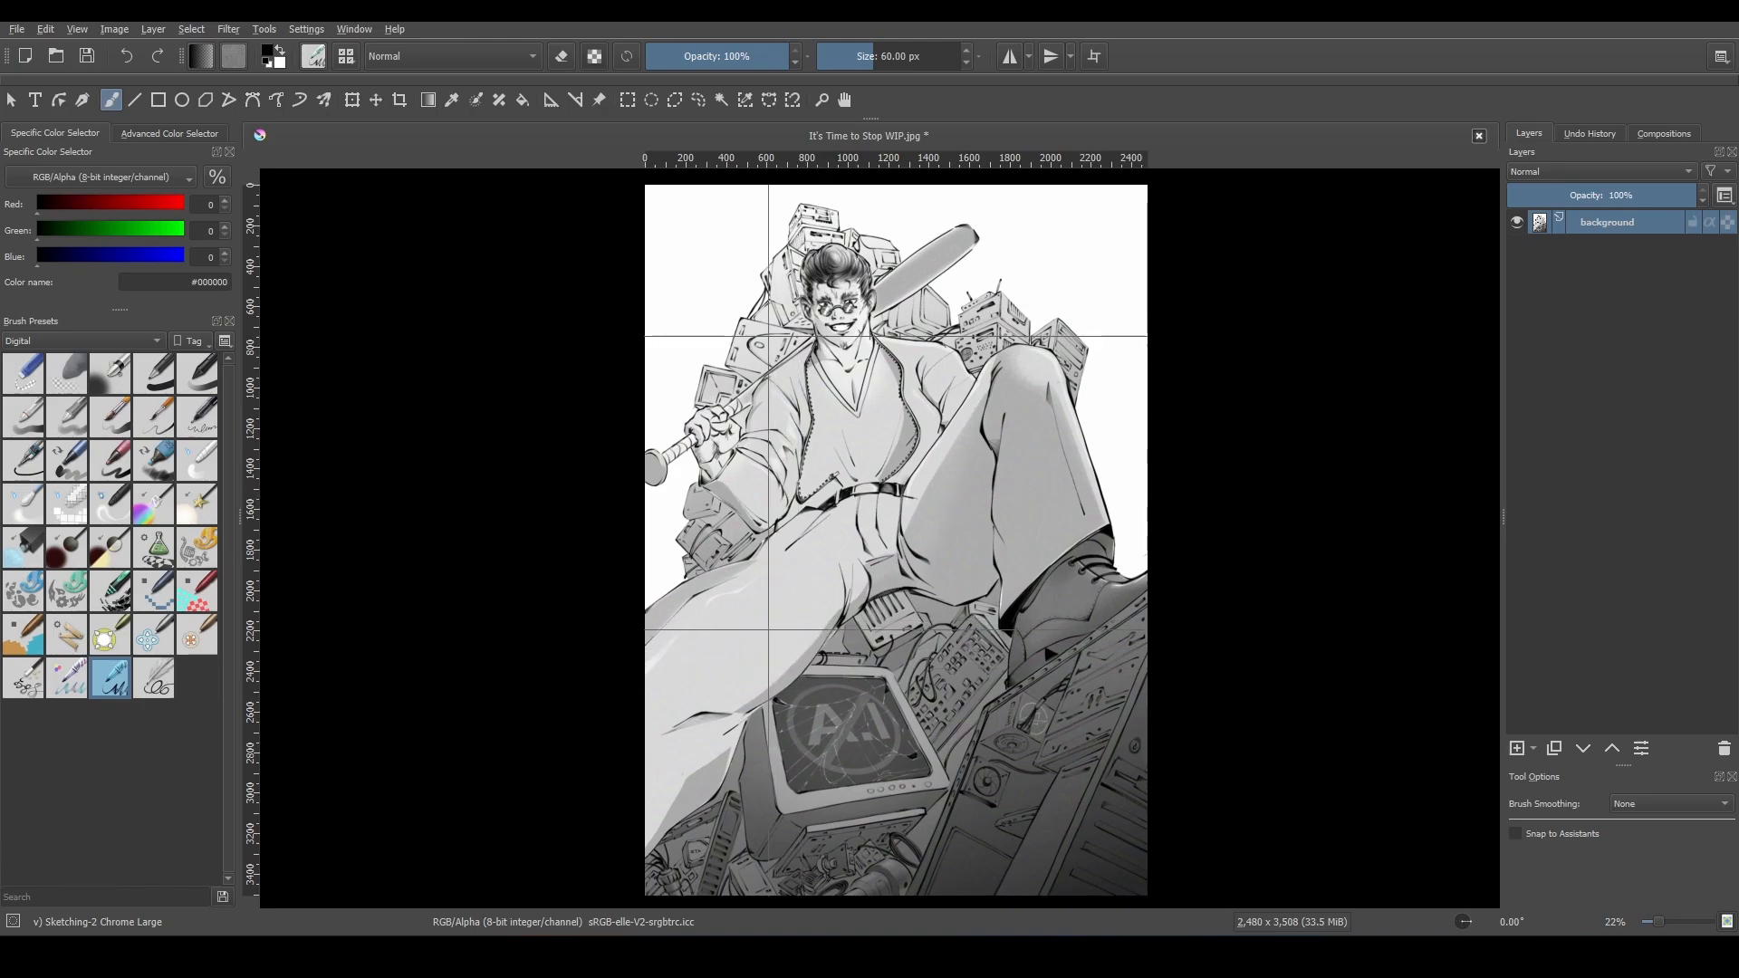
pyautogui.moveTo(1141, 476)
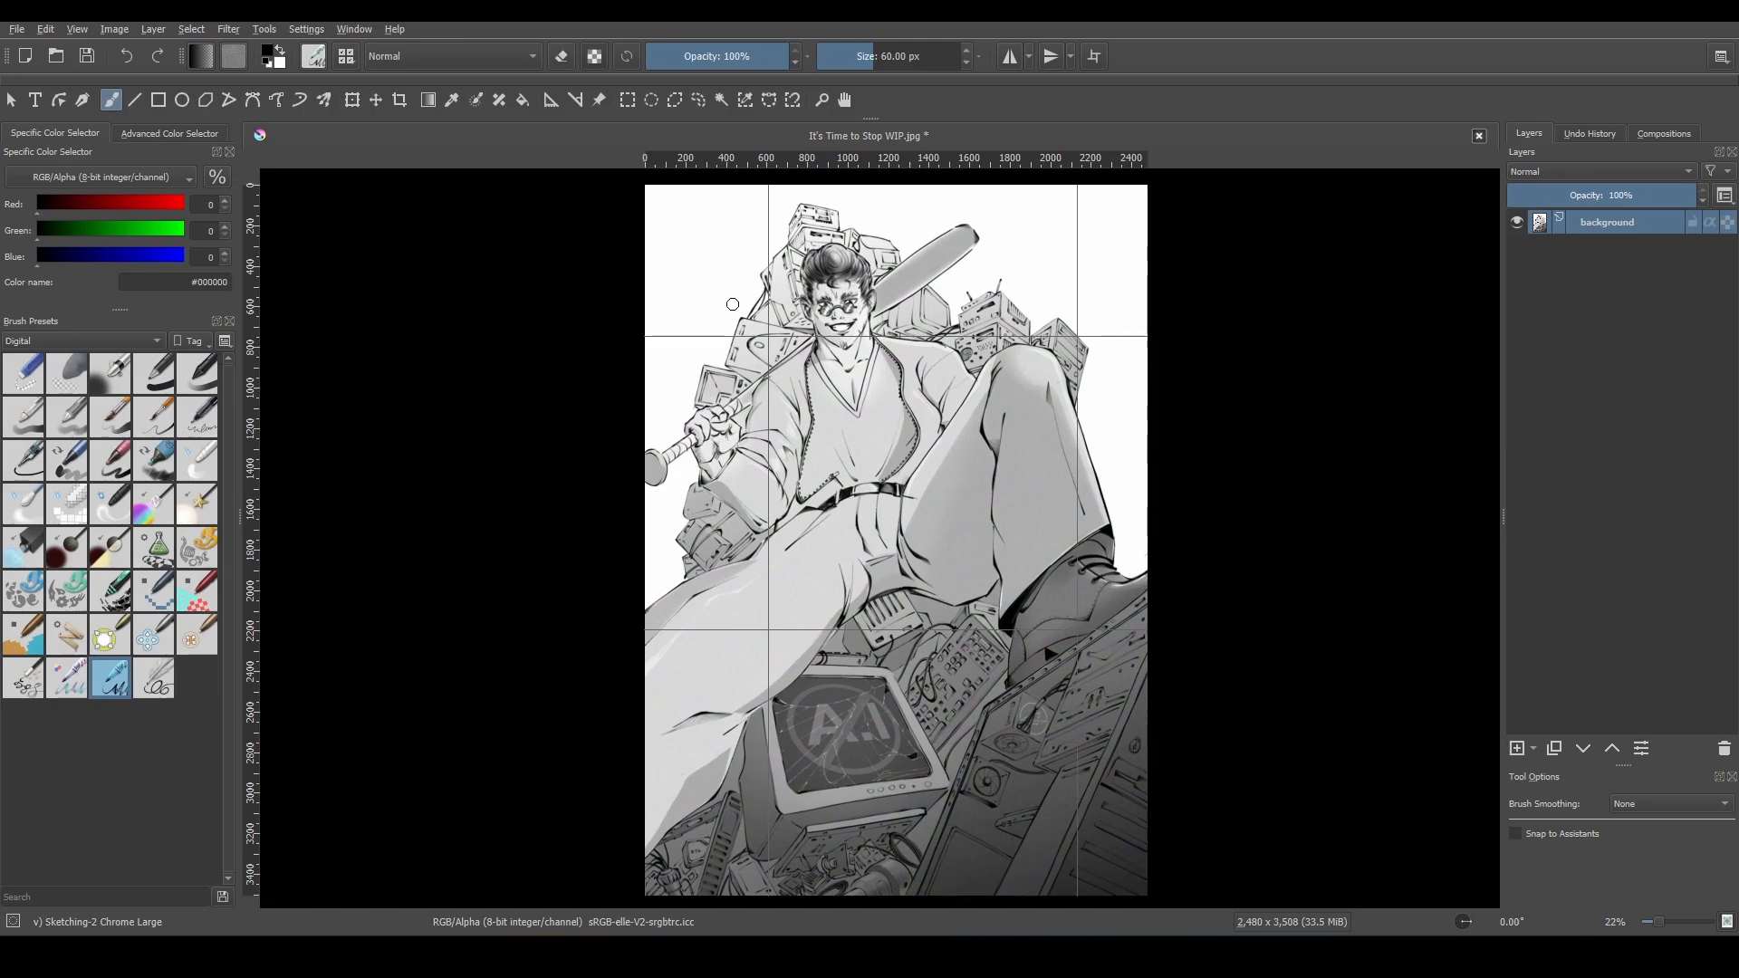
pyautogui.moveTo(888, 453)
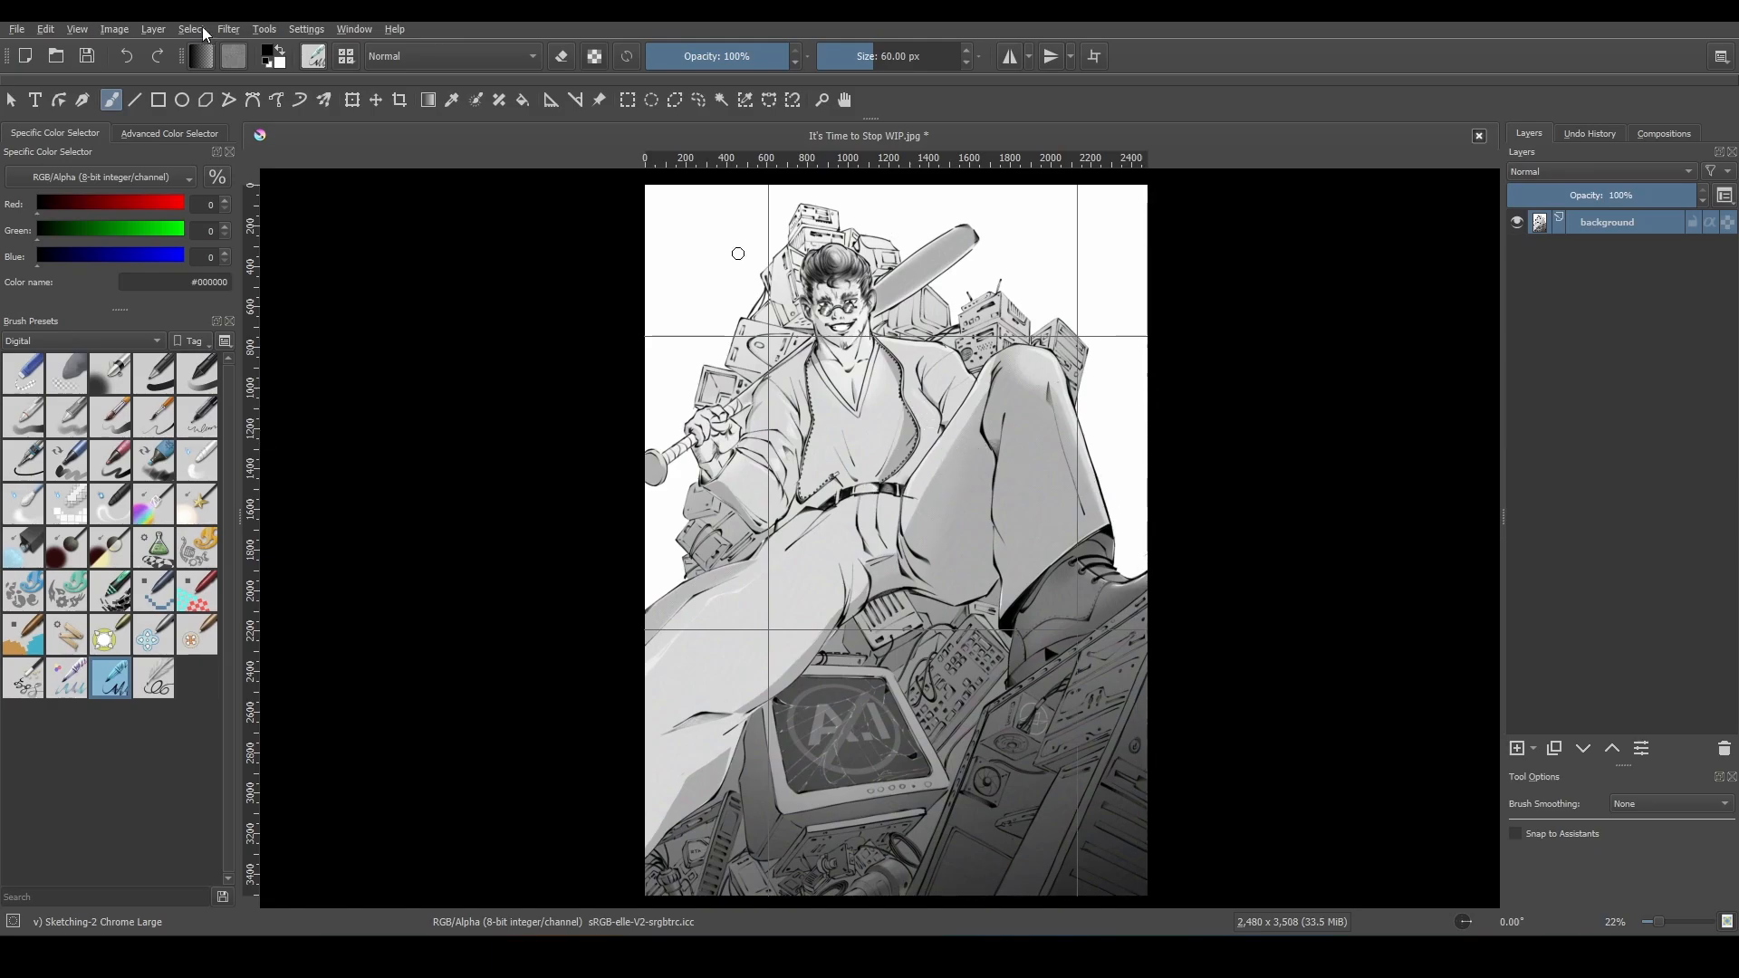
# Reopen Image Split set to use the guides and move its window aside over the canvas.
pyautogui.click(112, 29)
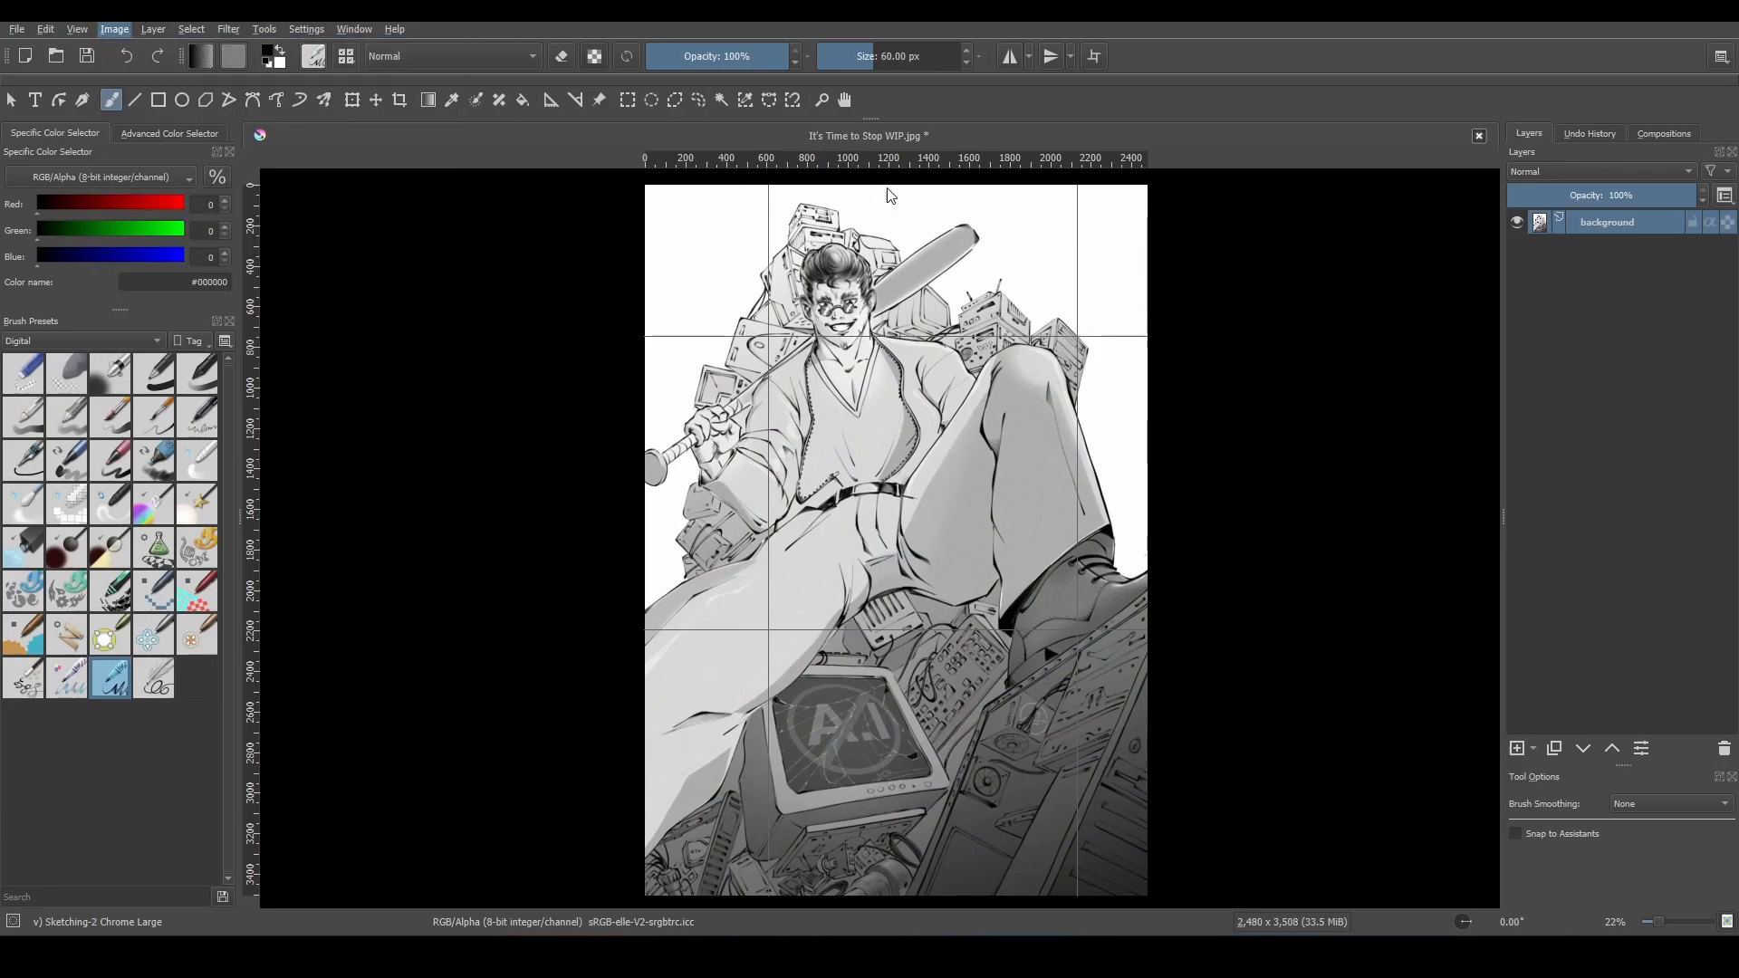
pyautogui.click(112, 29)
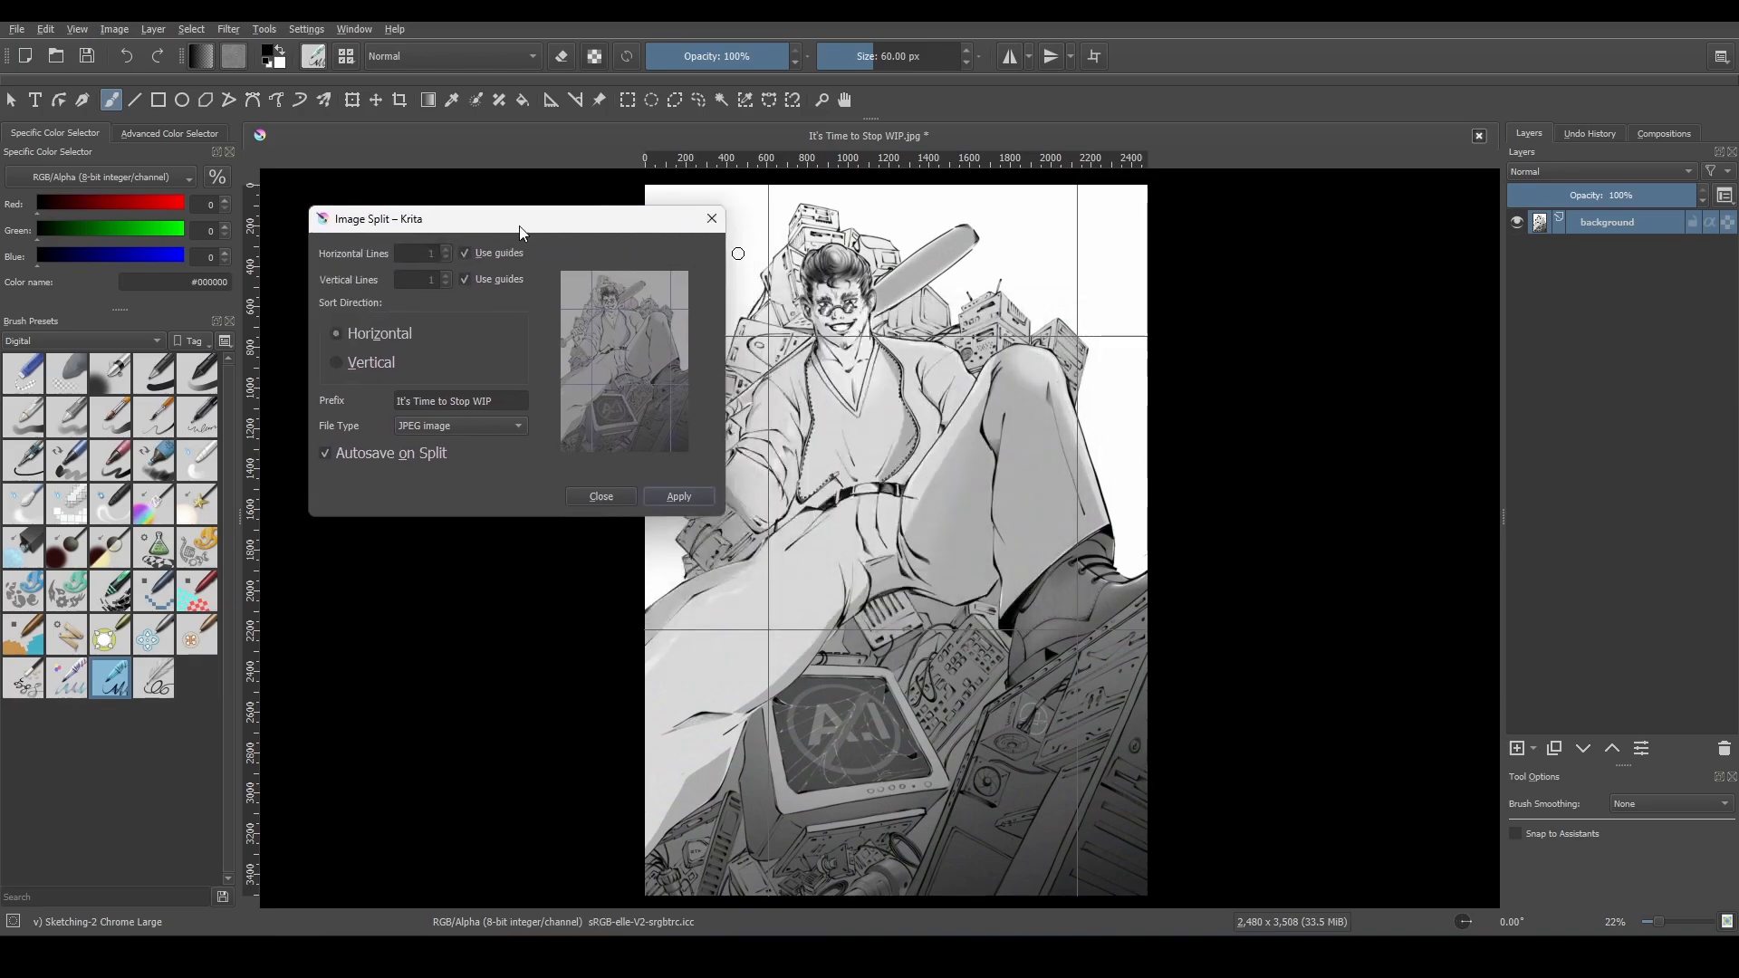
pyautogui.moveTo(518, 219); pyautogui.dragTo(393, 214)
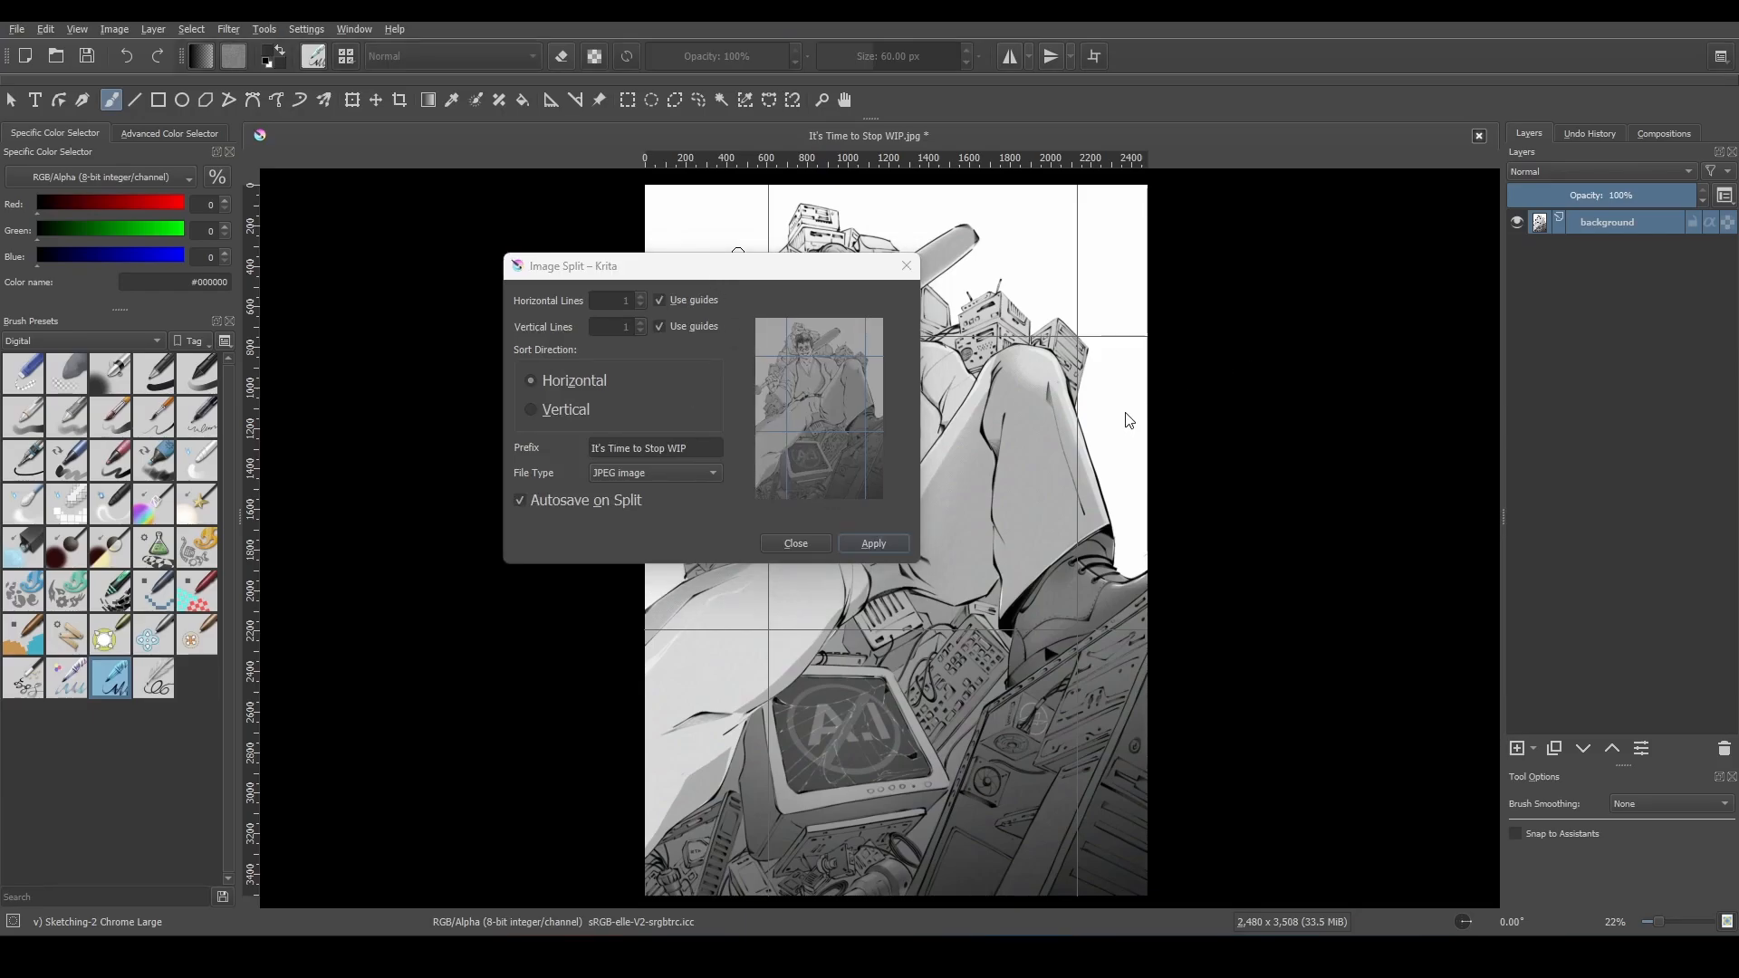
pyautogui.moveTo(1114, 445)
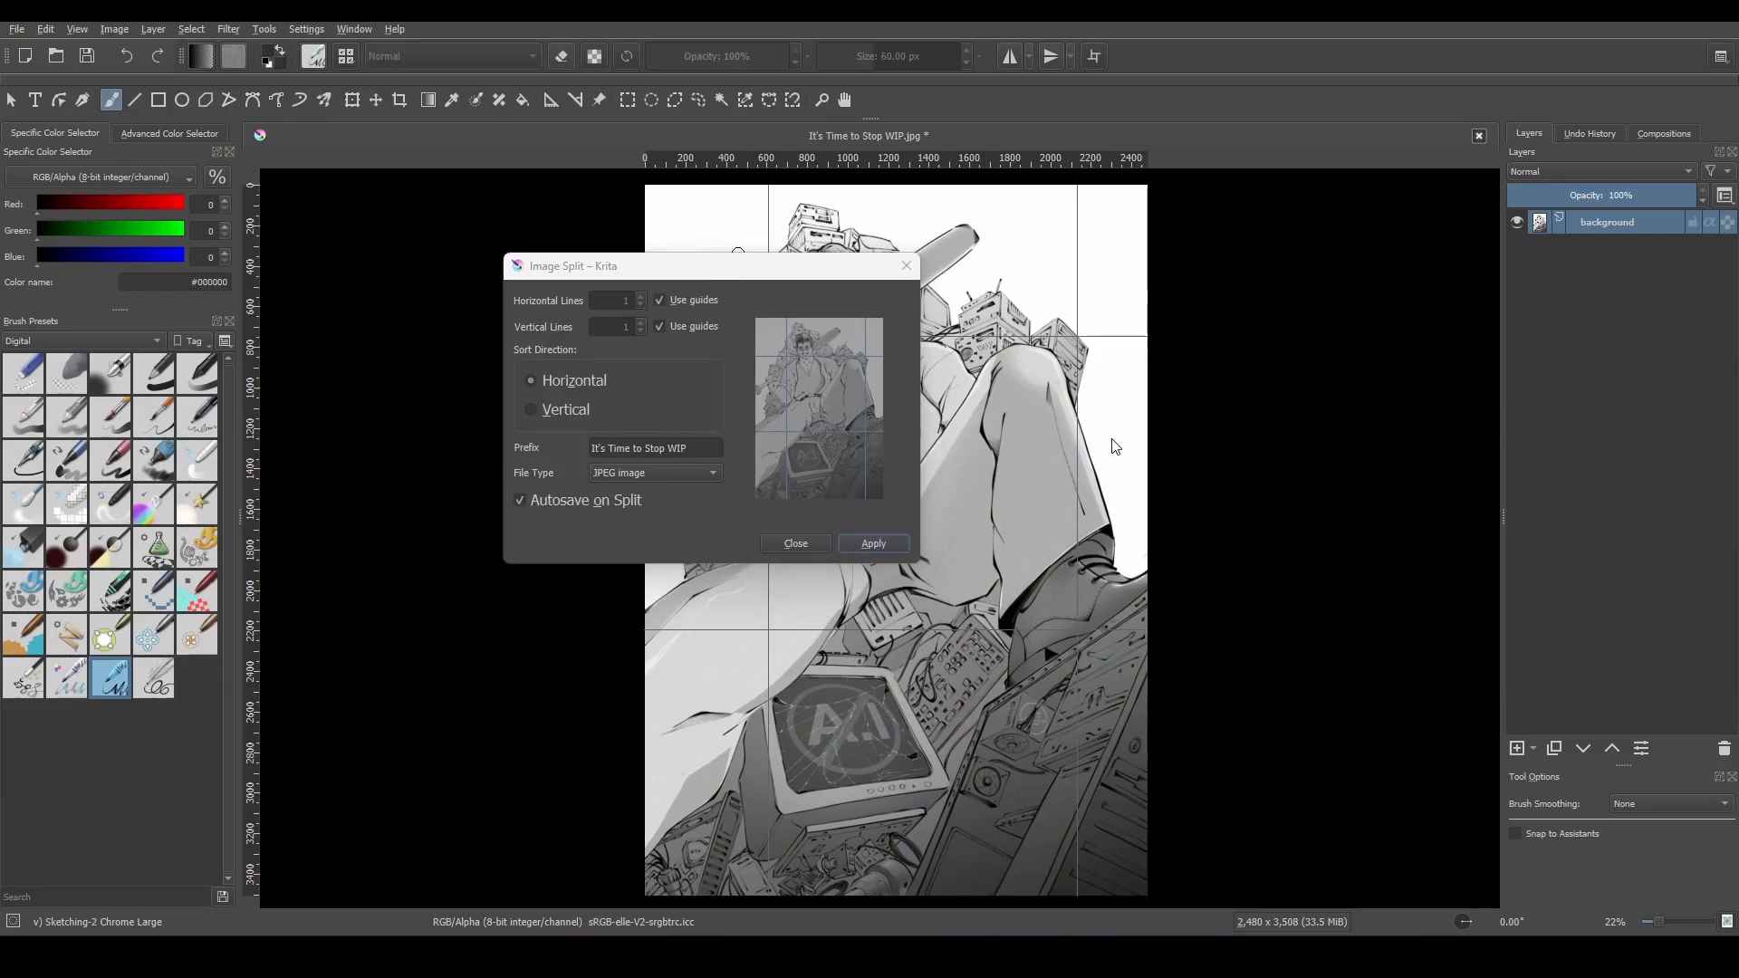